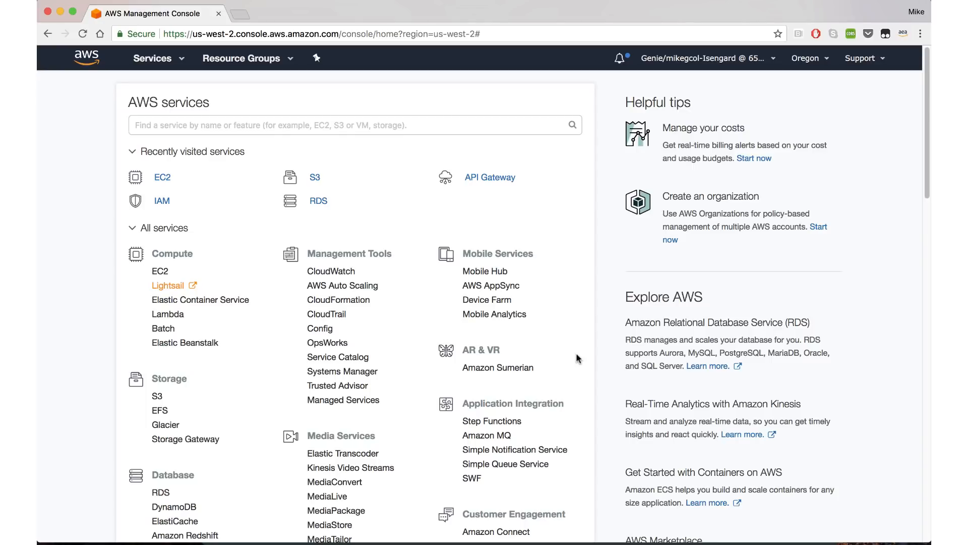
{"action": "mouse_move", "coordinate": [240, 173]}
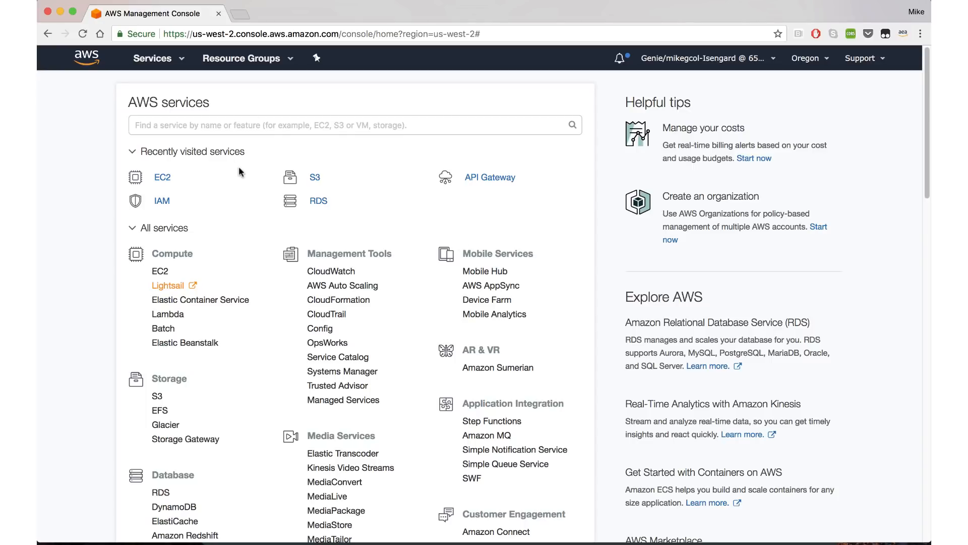
{"action": "mouse_move", "coordinate": [169, 290]}
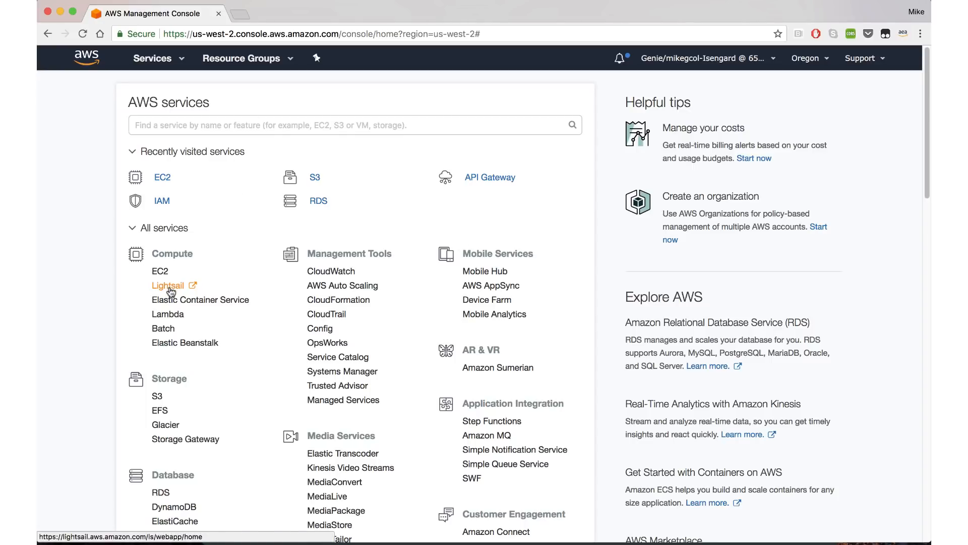
Open Amazon Lightsail from Compute, showing the existing Mean-Stack instance in Oregon, Zone A
{"action": "left_click", "coordinate": [167, 286]}
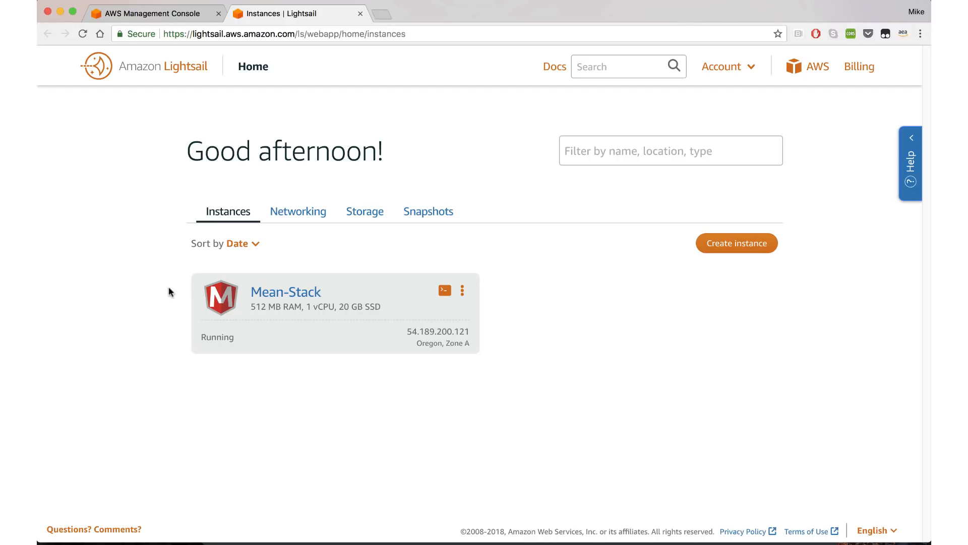
{"action": "mouse_move", "coordinate": [302, 349]}
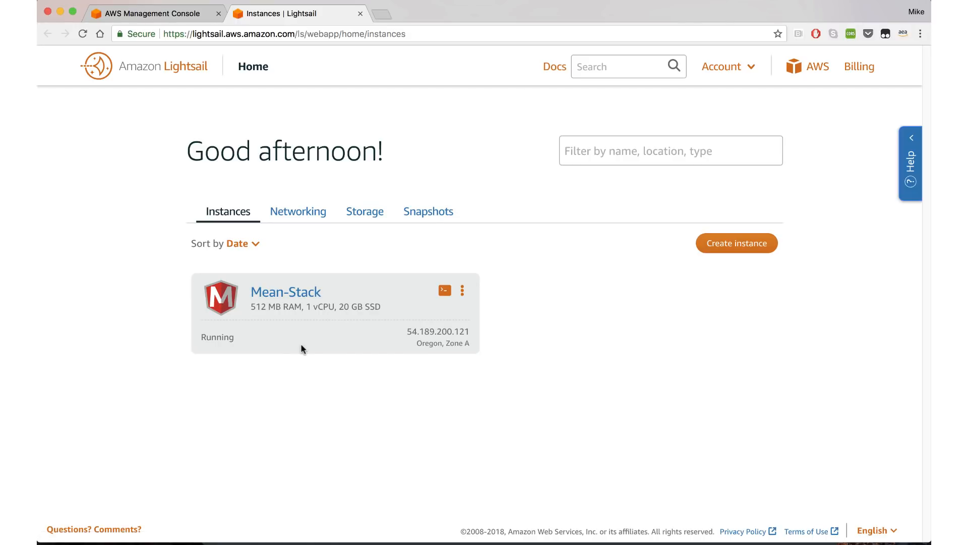
{"action": "mouse_move", "coordinate": [553, 307]}
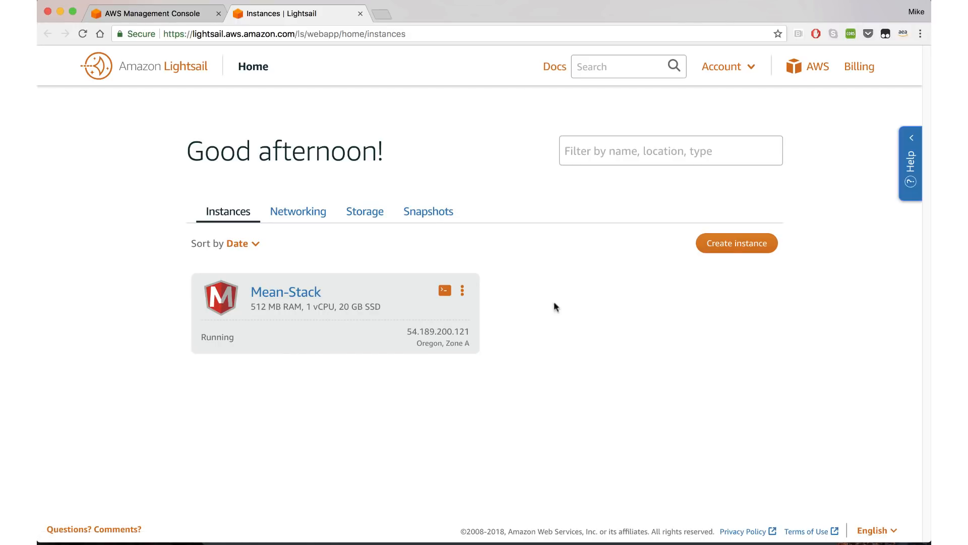
Begin a new instance and reveal the region and zone choices, keeping Oregon, Zone A
{"action": "left_click", "coordinate": [737, 242]}
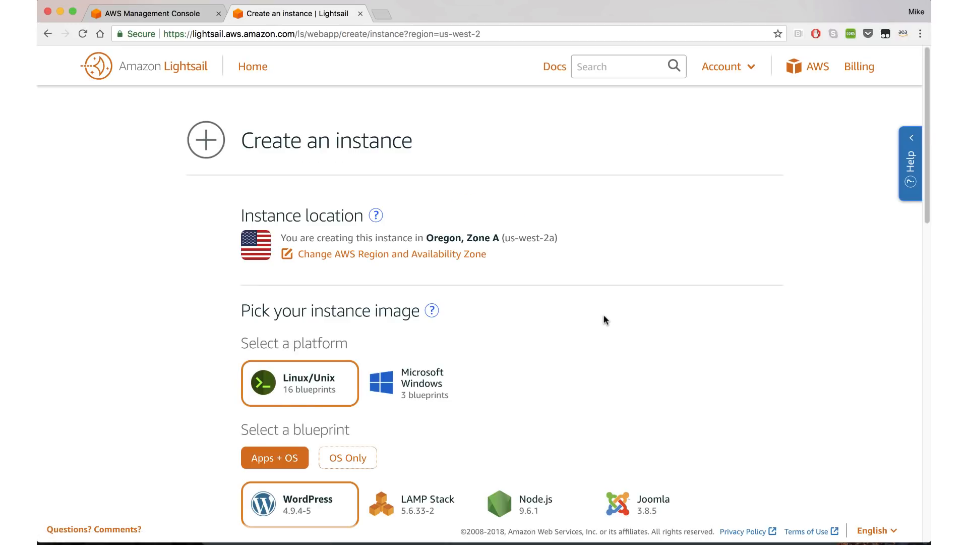
{"action": "scroll", "scroll_direction": "down", "scroll_amount": 3}
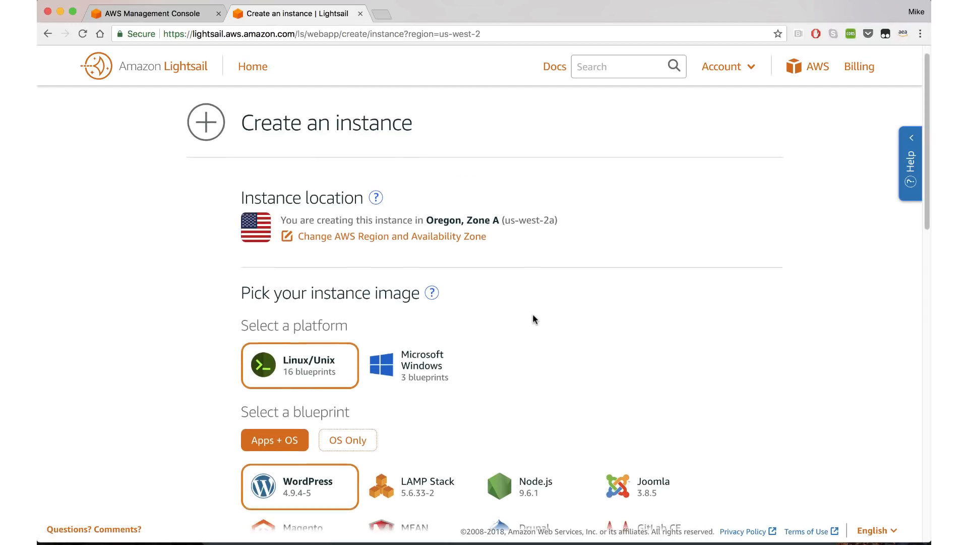
{"action": "scroll", "scroll_direction": "down", "scroll_amount": 3}
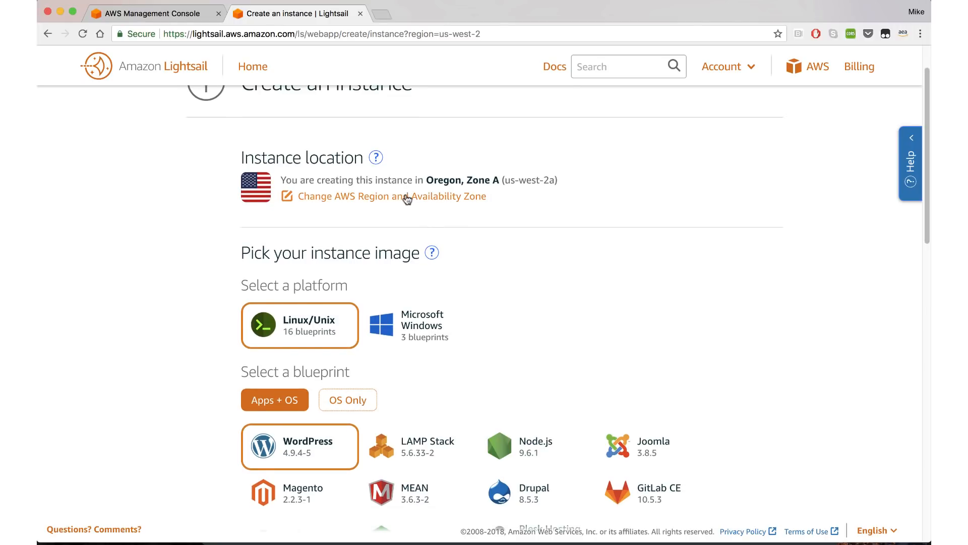
{"action": "left_click", "coordinate": [391, 196]}
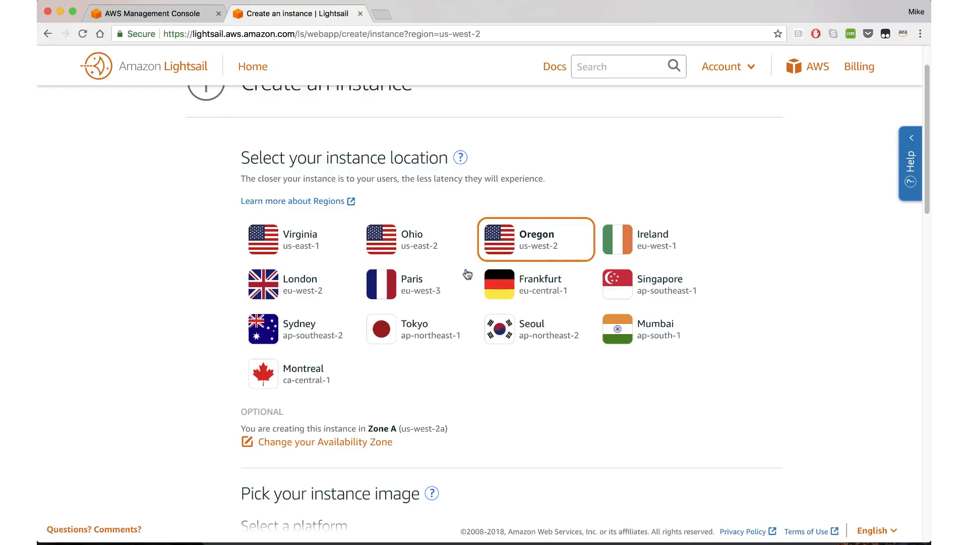
{"action": "left_click", "coordinate": [324, 442]}
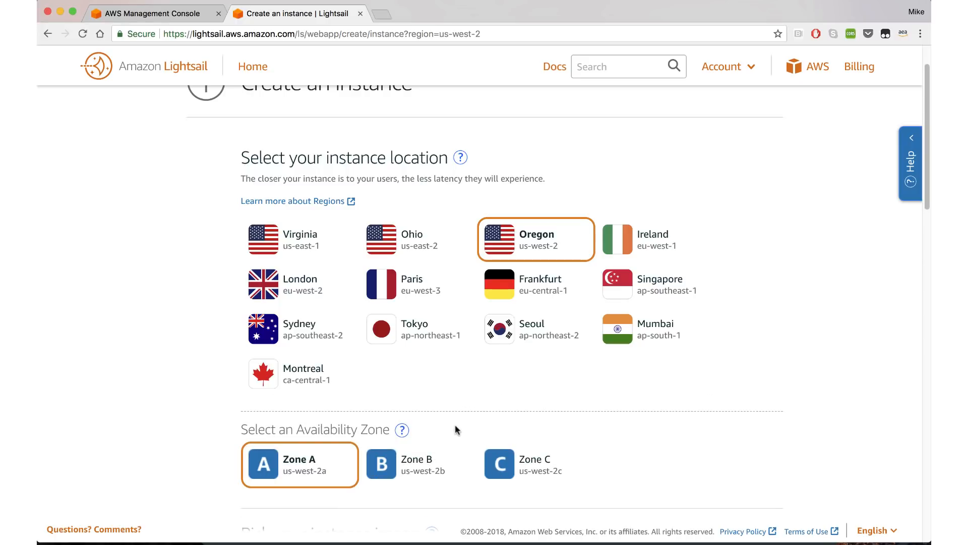
{"action": "scroll", "scroll_direction": "down", "scroll_amount": 3}
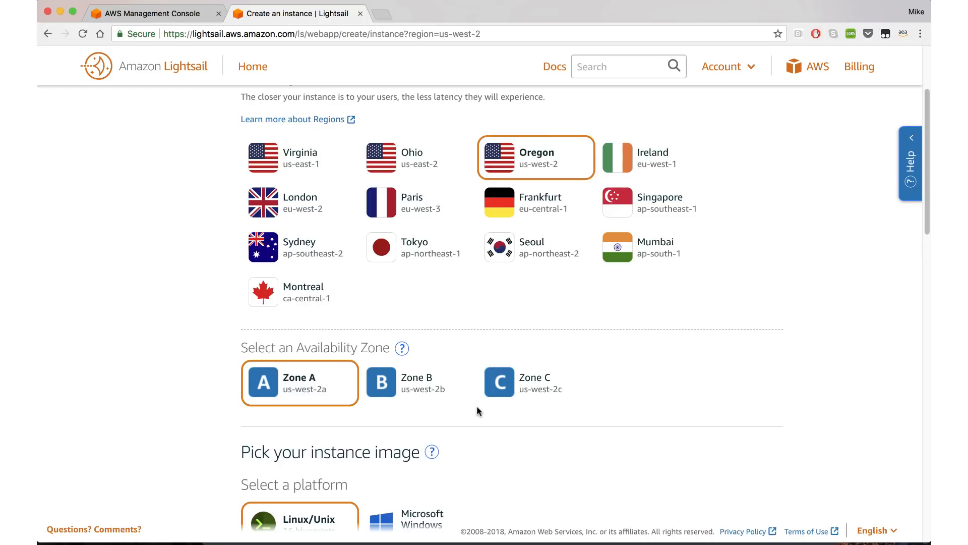
{"action": "scroll", "scroll_direction": "down", "scroll_amount": 3}
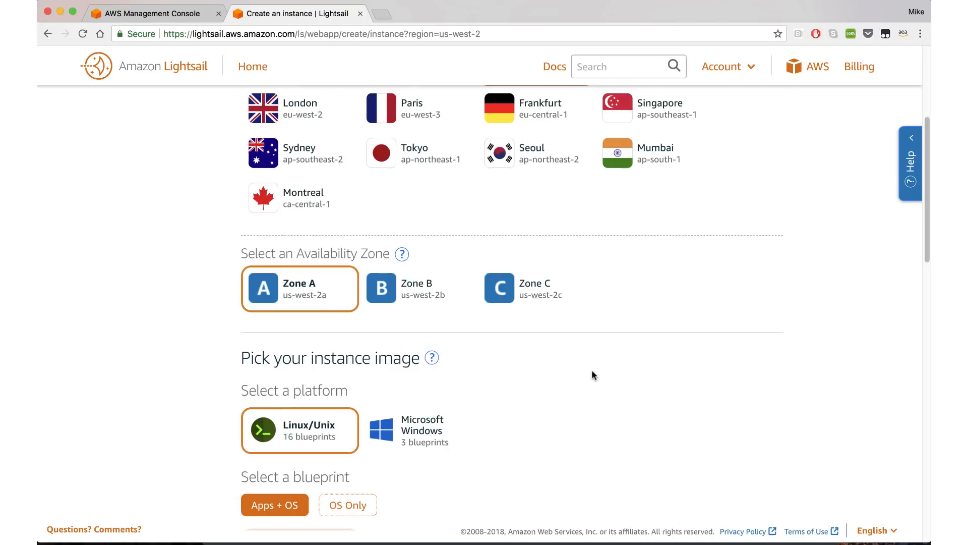
{"action": "scroll", "scroll_direction": "down", "scroll_amount": 3}
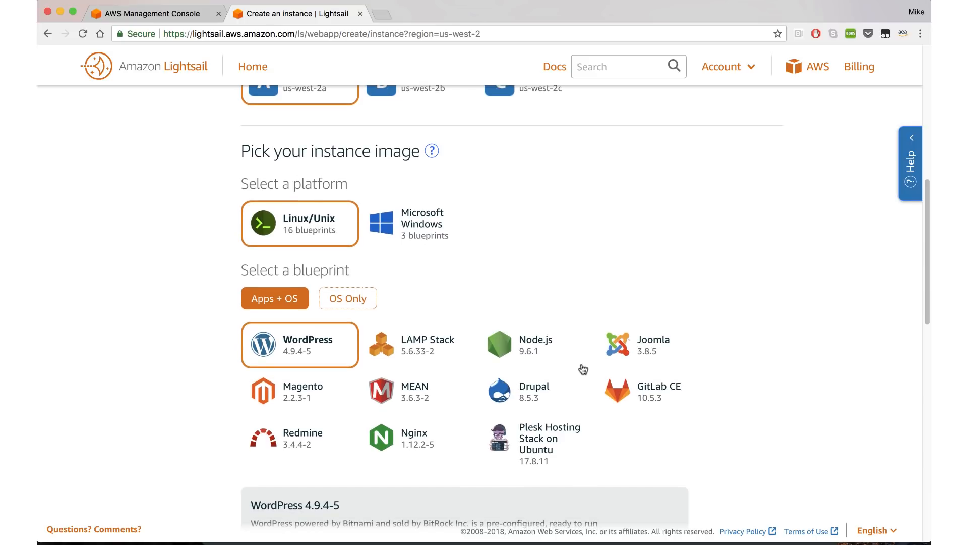
{"action": "mouse_move", "coordinate": [528, 322]}
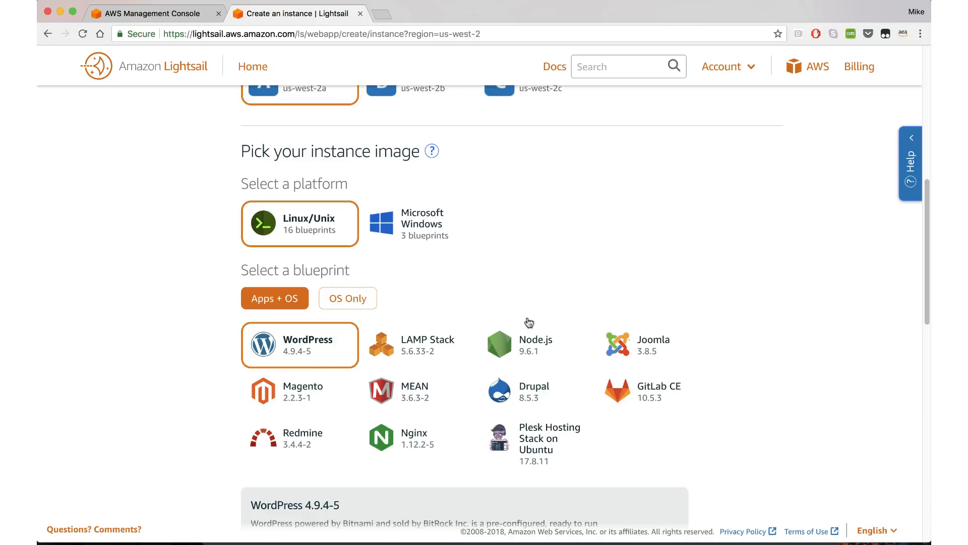
{"action": "mouse_move", "coordinate": [391, 393]}
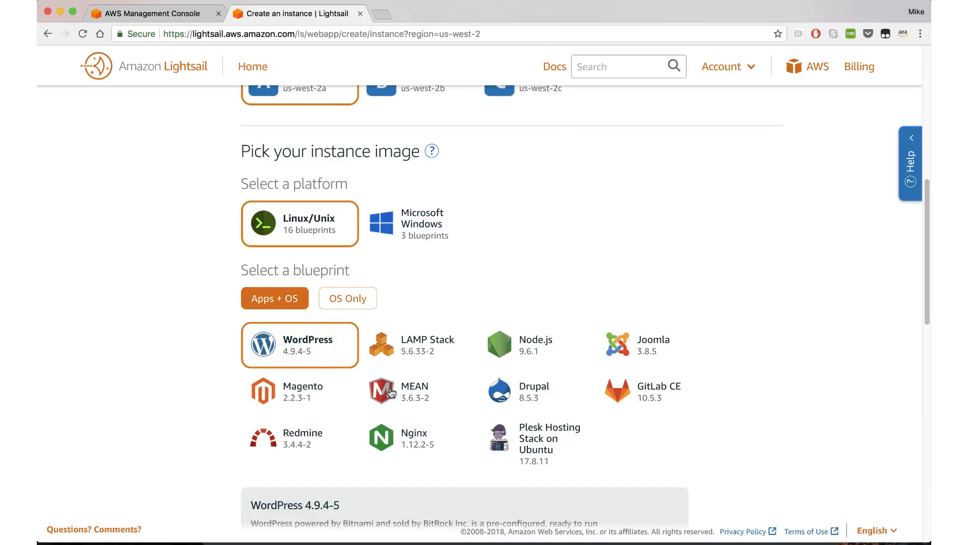
{"action": "mouse_move", "coordinate": [584, 430]}
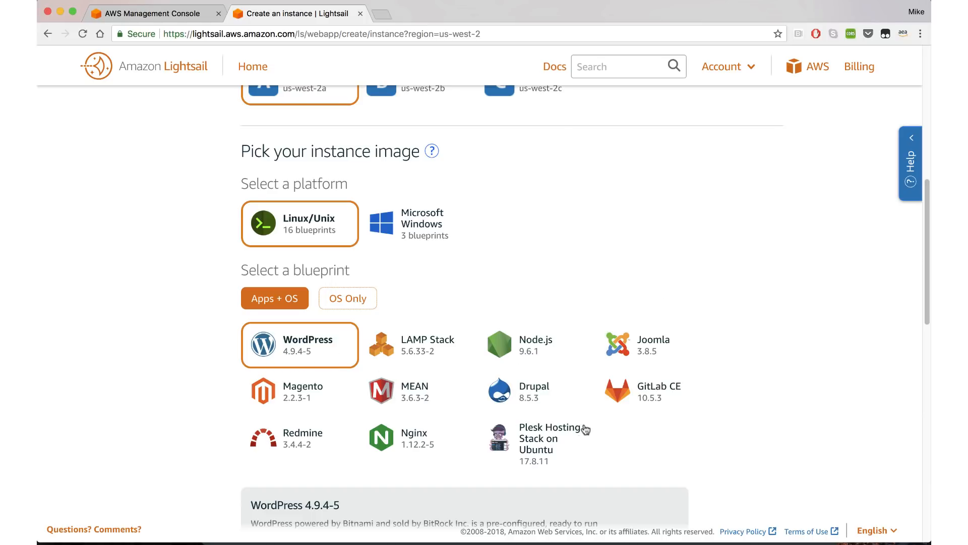
Browse the OS-only and Windows images, then pick the Linux/Unix WordPress 4.9.4-5 blueprint
{"action": "left_click", "coordinate": [347, 298]}
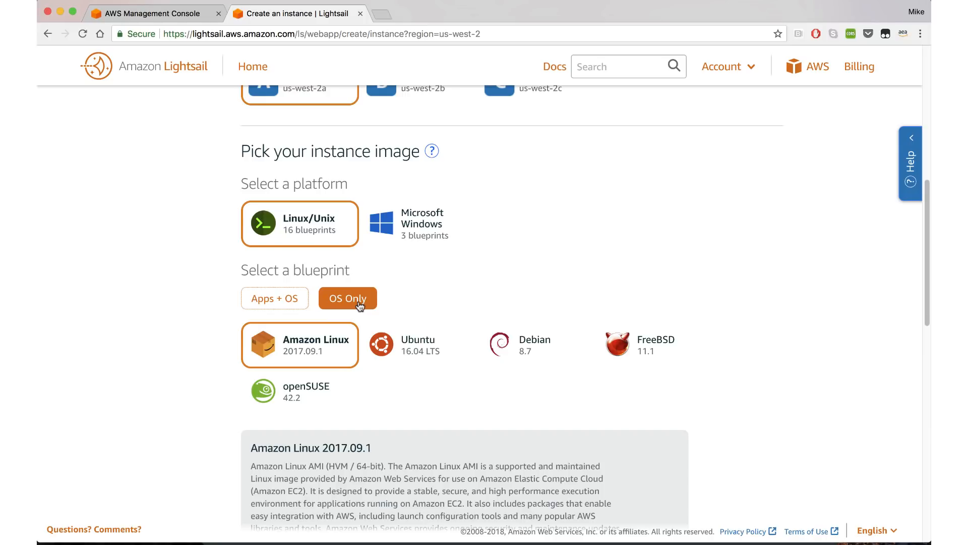
{"action": "left_click", "coordinate": [418, 223]}
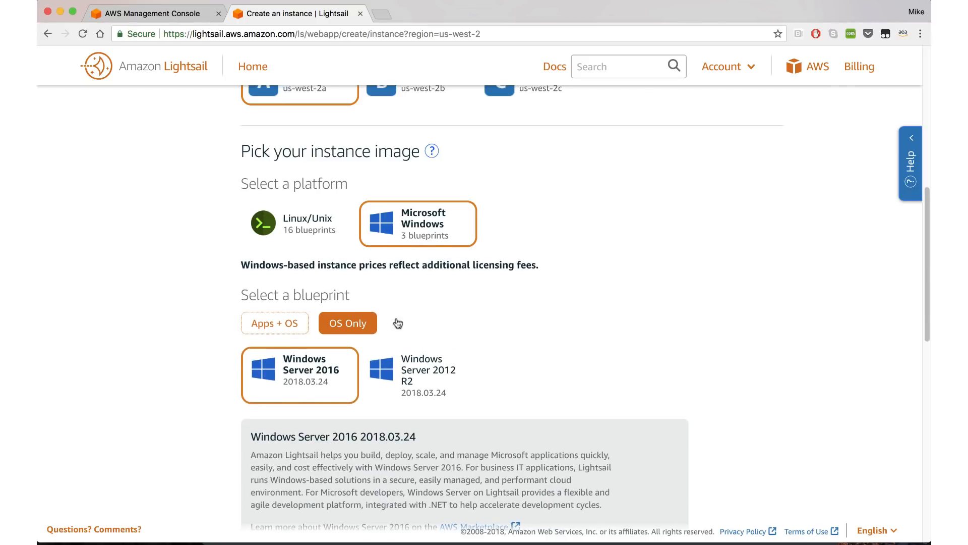
{"action": "mouse_move", "coordinate": [347, 381]}
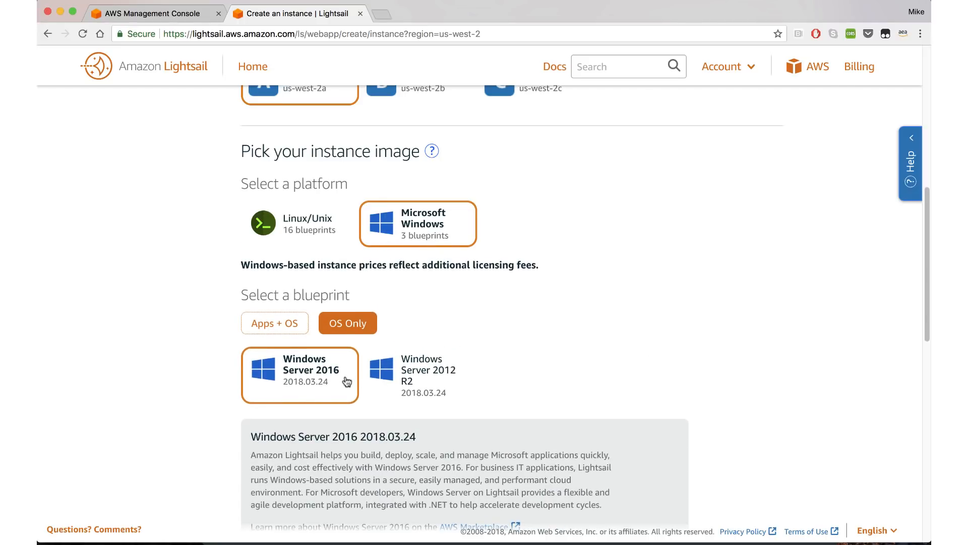
{"action": "left_click", "coordinate": [275, 323]}
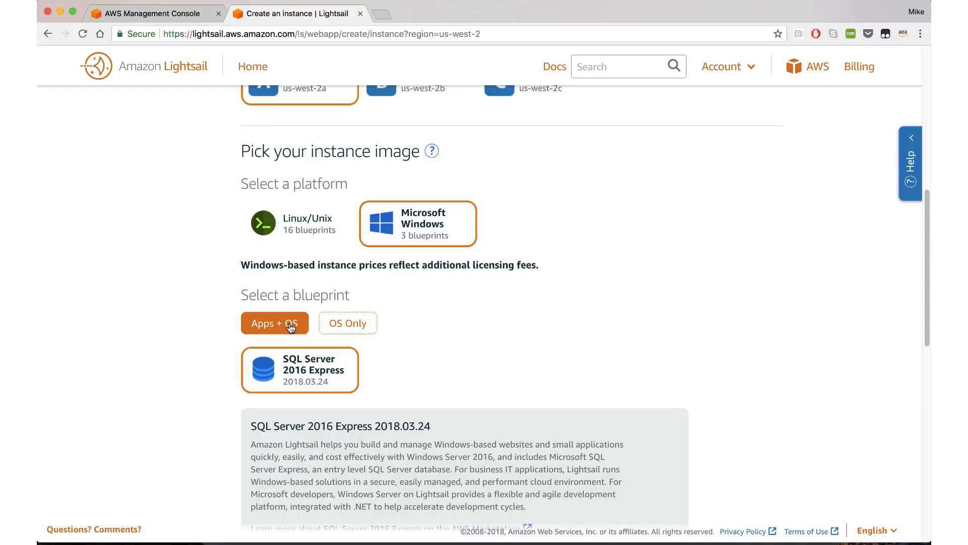
{"action": "mouse_move", "coordinate": [291, 233]}
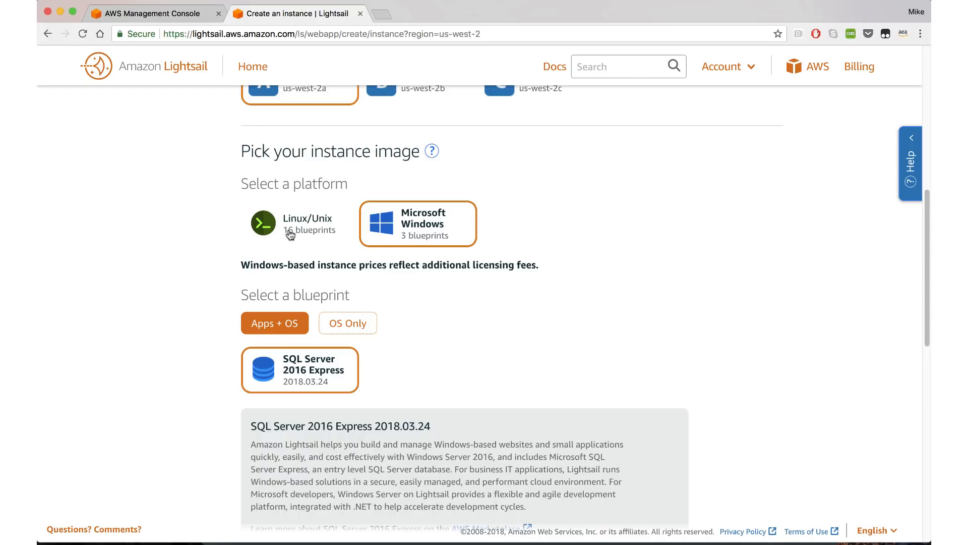
{"action": "left_click", "coordinate": [298, 223]}
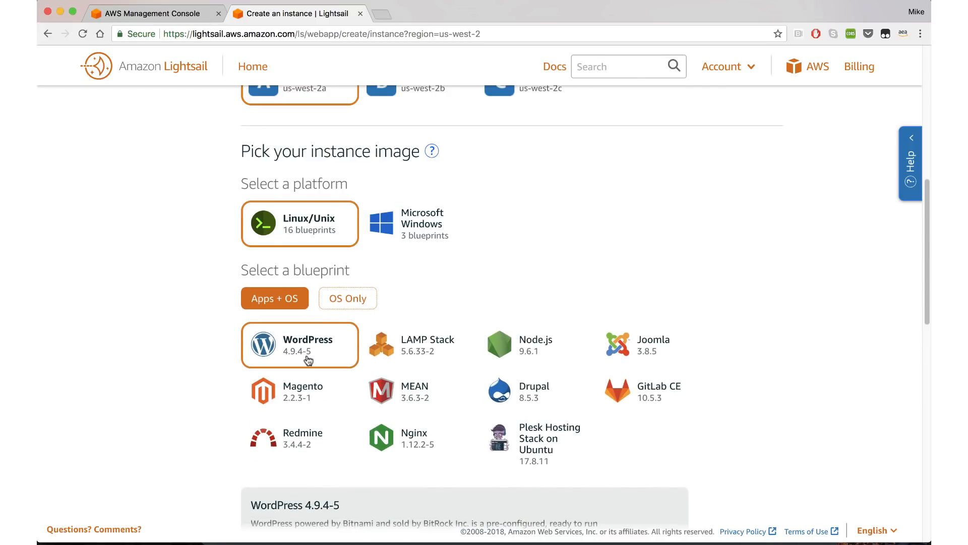
{"action": "scroll", "scroll_direction": "down", "scroll_amount": 3}
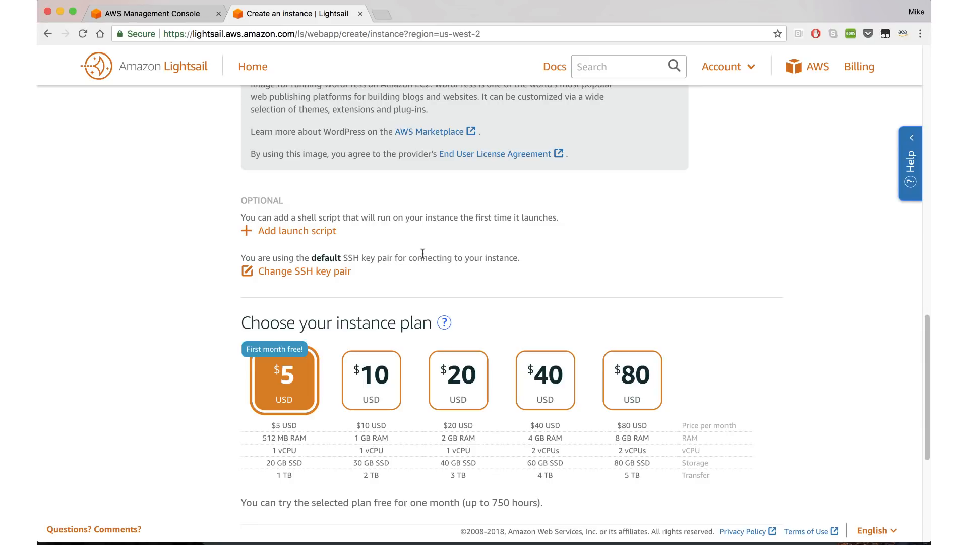
{"action": "scroll", "scroll_direction": "down", "scroll_amount": 3}
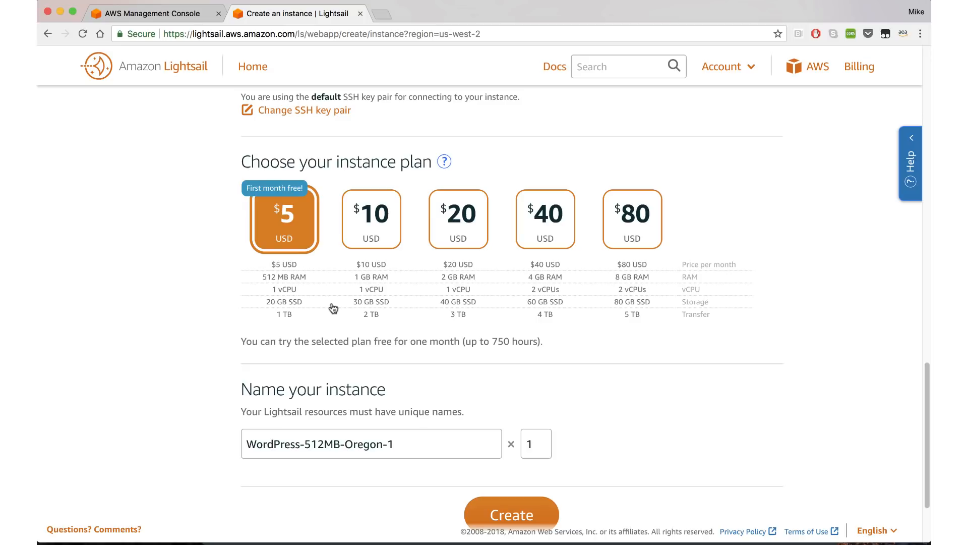
{"action": "mouse_move", "coordinate": [624, 244]}
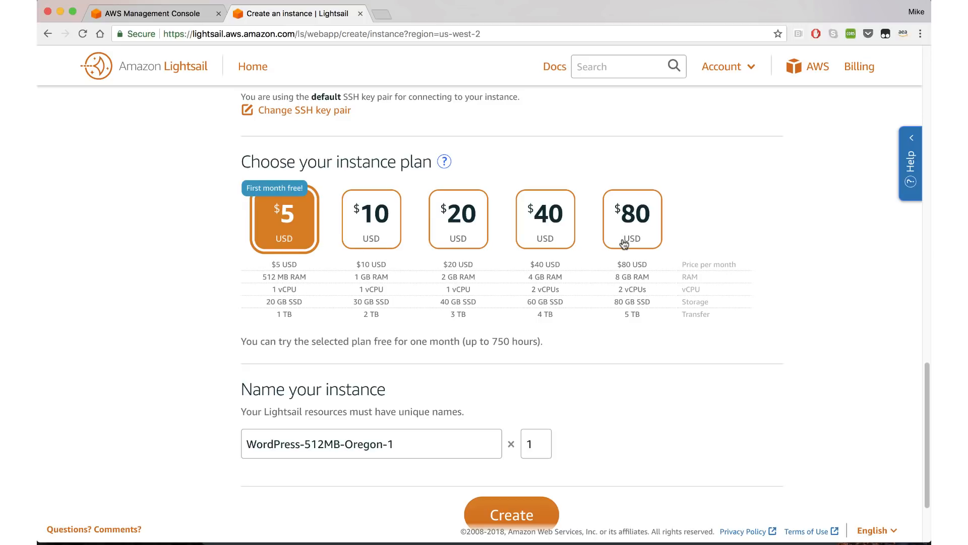
{"action": "mouse_move", "coordinate": [501, 332]}
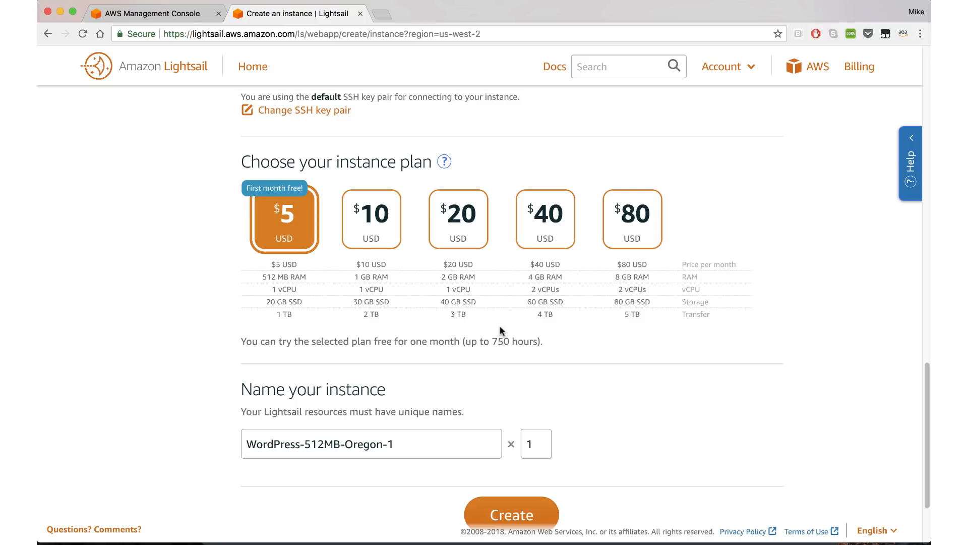
{"action": "mouse_move", "coordinate": [316, 262]}
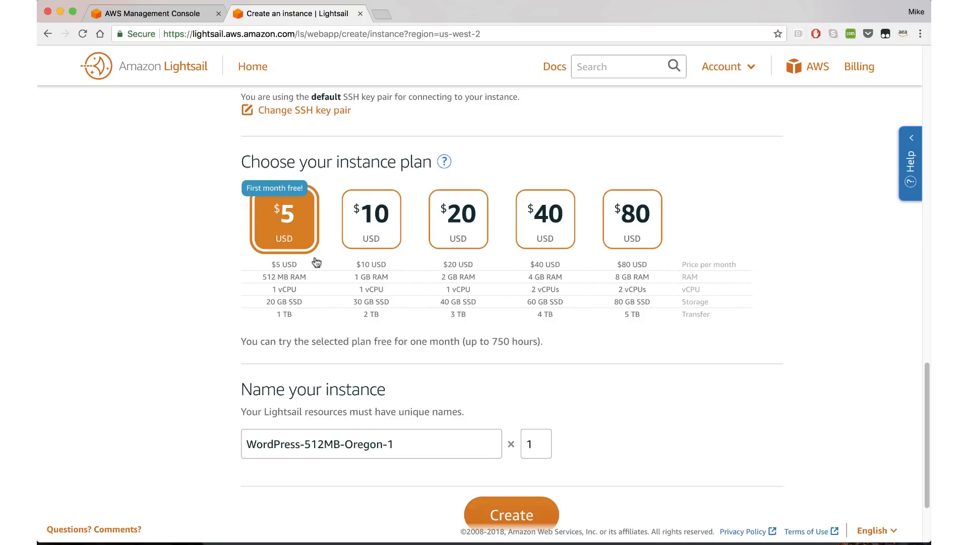
{"action": "mouse_move", "coordinate": [284, 279]}
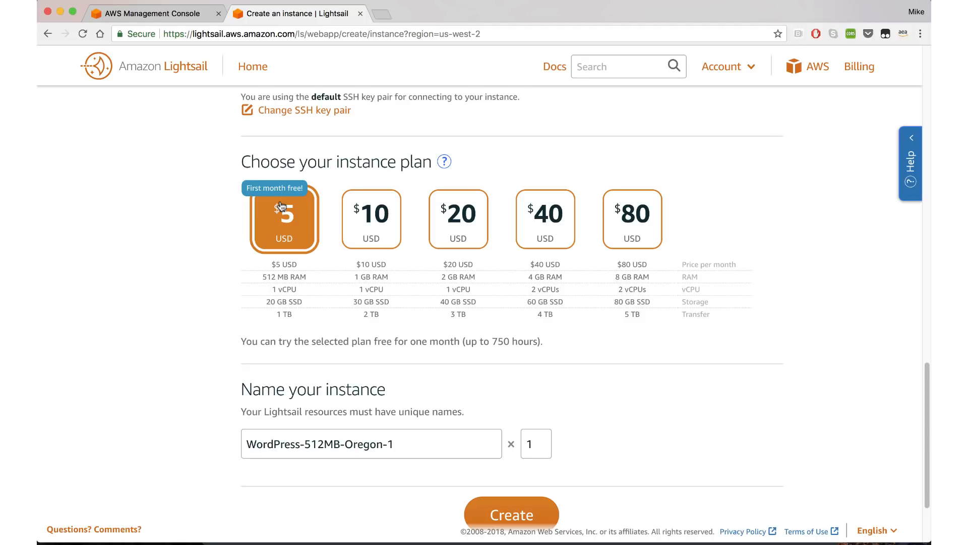
{"action": "mouse_move", "coordinate": [264, 240]}
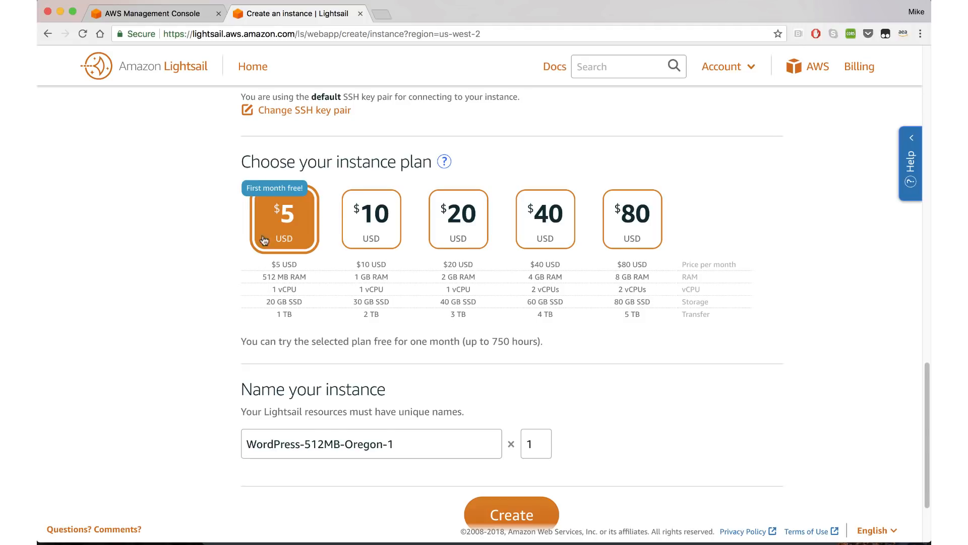
{"action": "scroll", "scroll_direction": "down", "scroll_amount": 3}
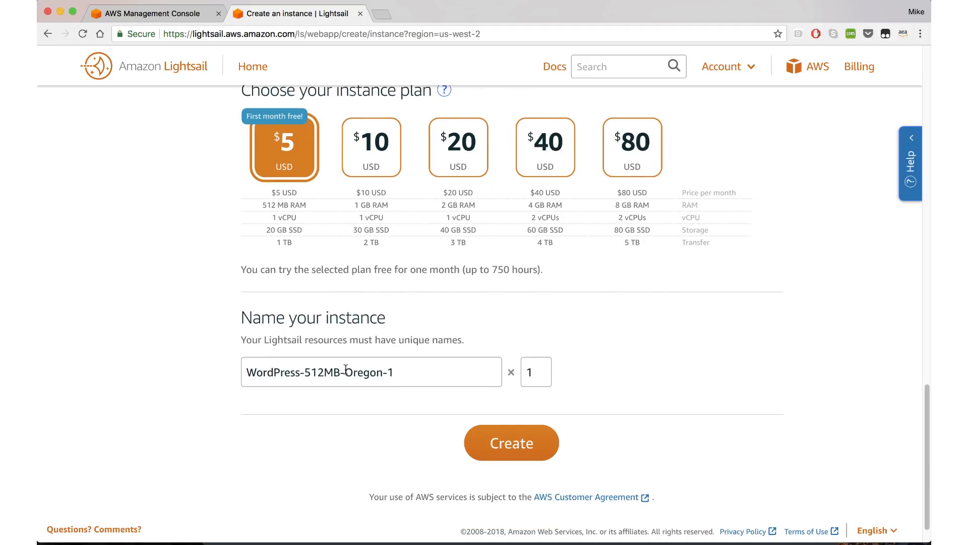
Launch the WordPress-512MB-Oregon-1 instance and wait until it shows as running
{"action": "left_click", "coordinate": [511, 442]}
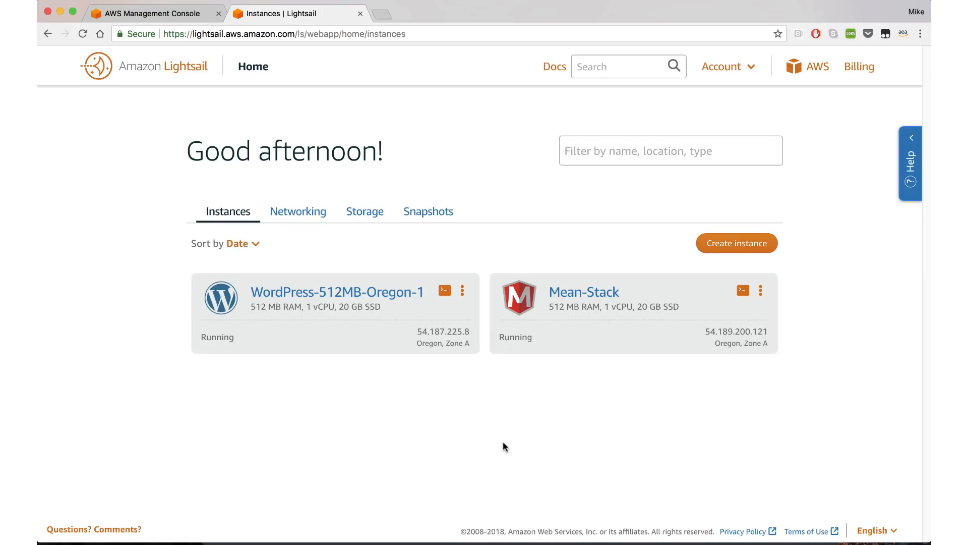
{"action": "mouse_move", "coordinate": [410, 383]}
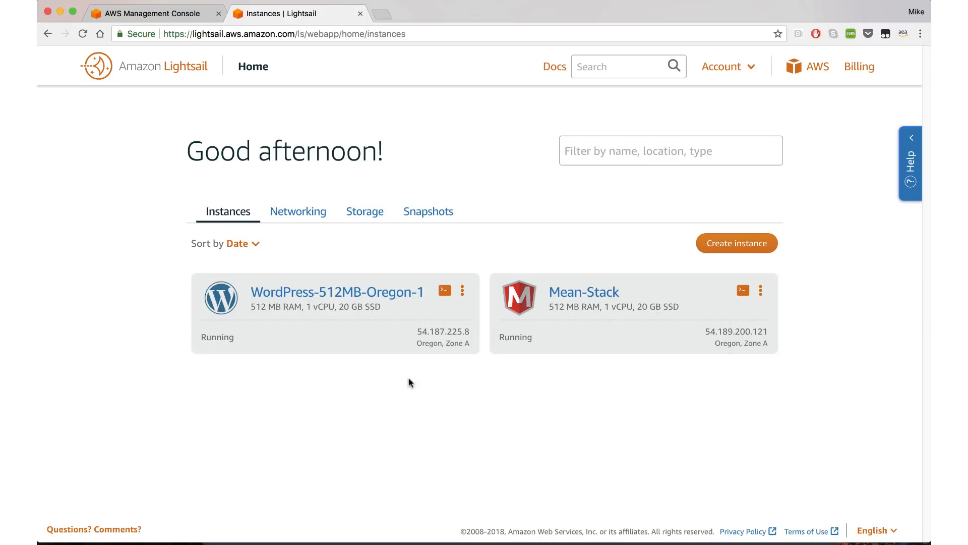
{"action": "mouse_move", "coordinate": [371, 328]}
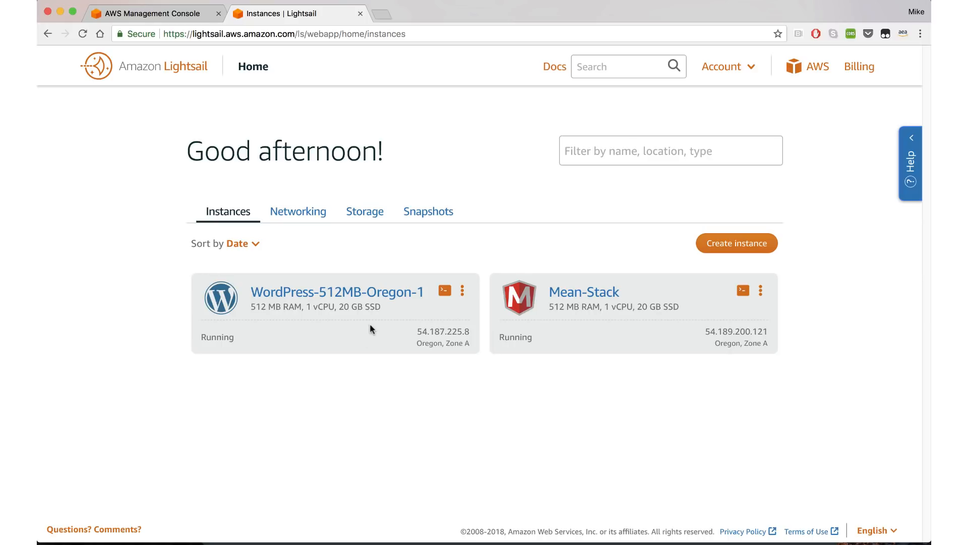
{"action": "mouse_move", "coordinate": [389, 331]}
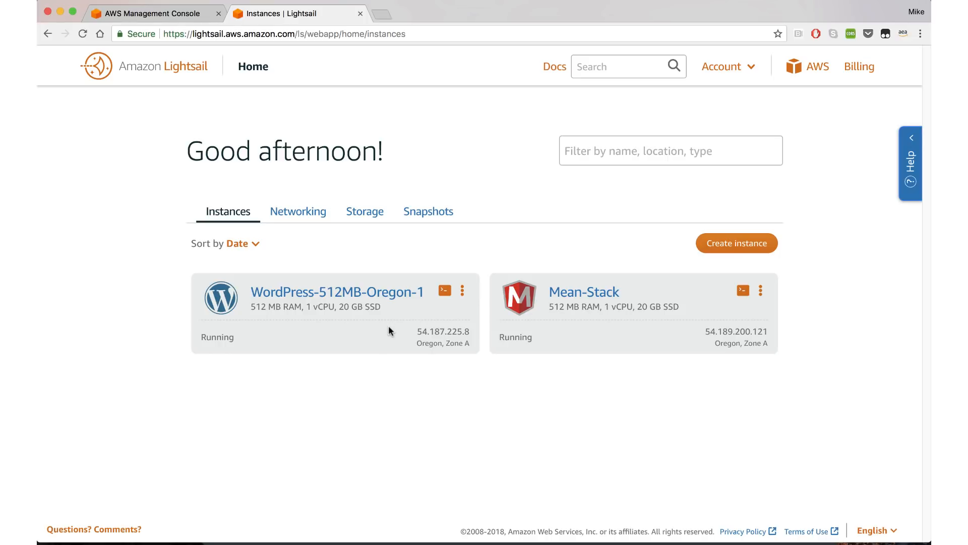
{"action": "mouse_move", "coordinate": [421, 332]}
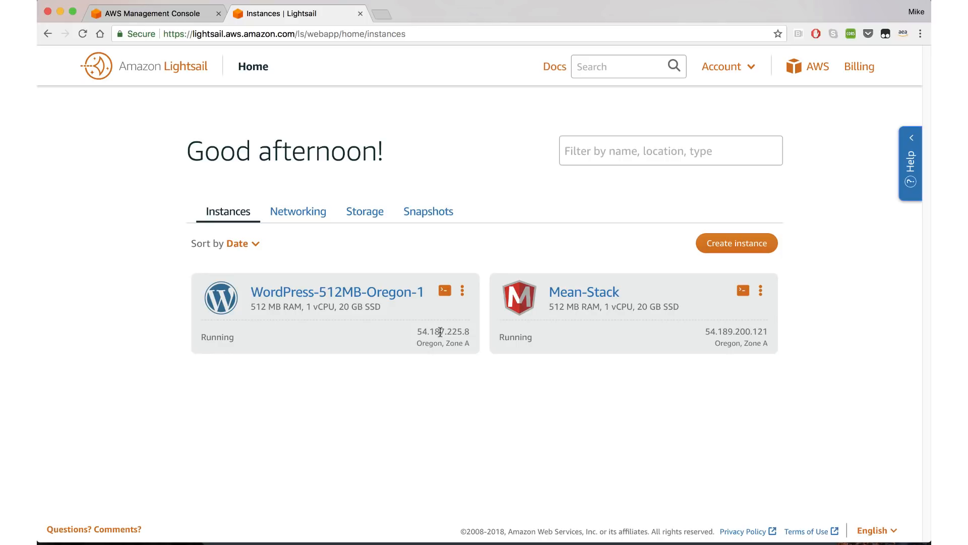
{"action": "mouse_move", "coordinate": [451, 302]}
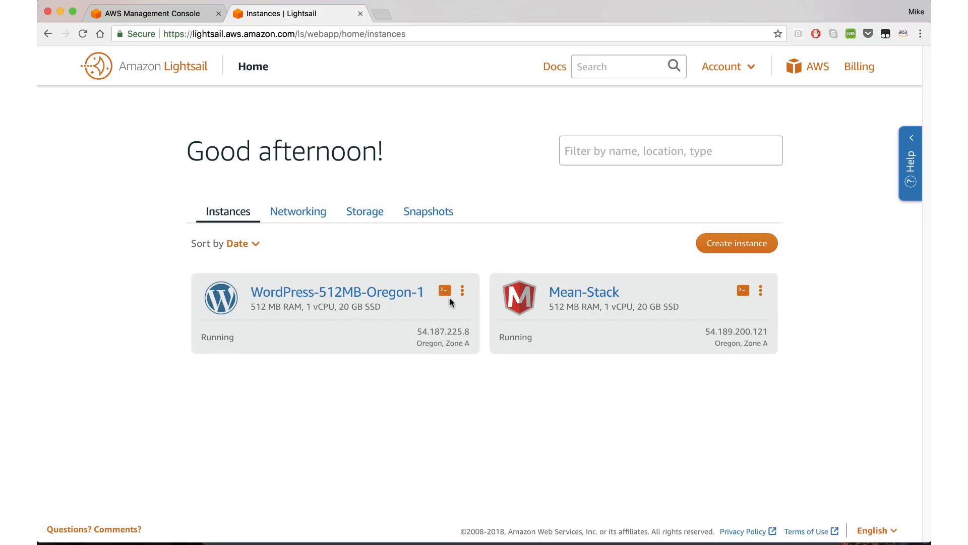
View WordPress-512MB-Oregon-1's networking: public IP 54.187.225.8 and firewall ports 22, 80, 443
{"action": "left_click", "coordinate": [462, 290]}
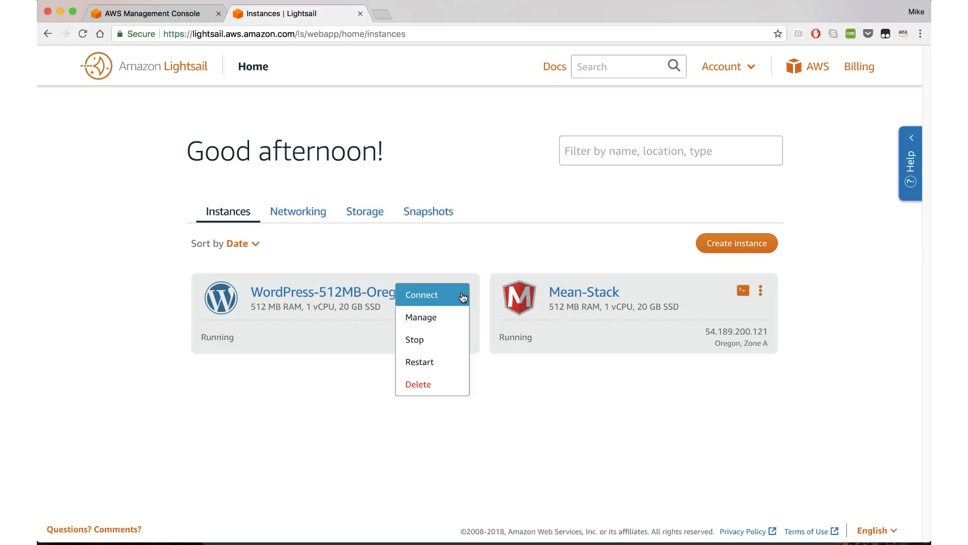
{"action": "left_click", "coordinate": [422, 295]}
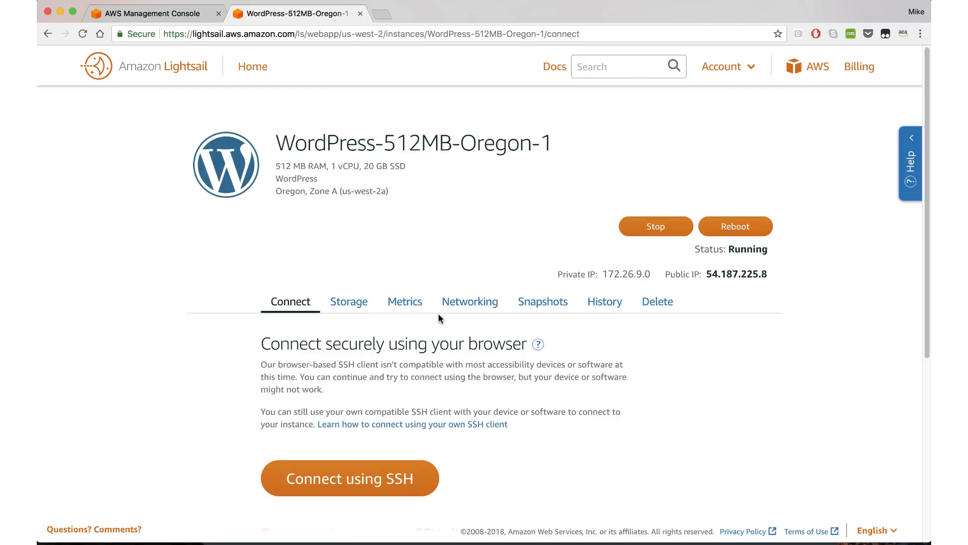
{"action": "left_click", "coordinate": [470, 302]}
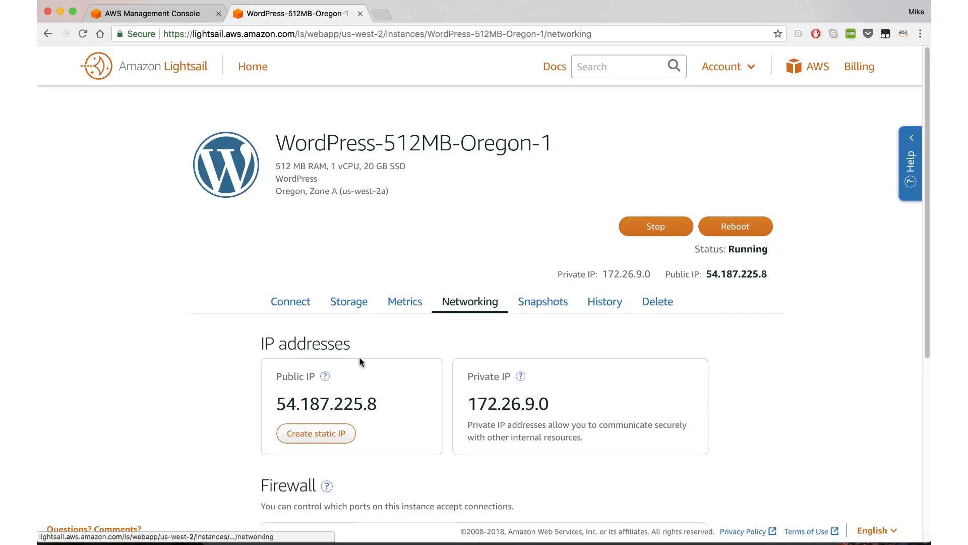
{"action": "mouse_move", "coordinate": [411, 405]}
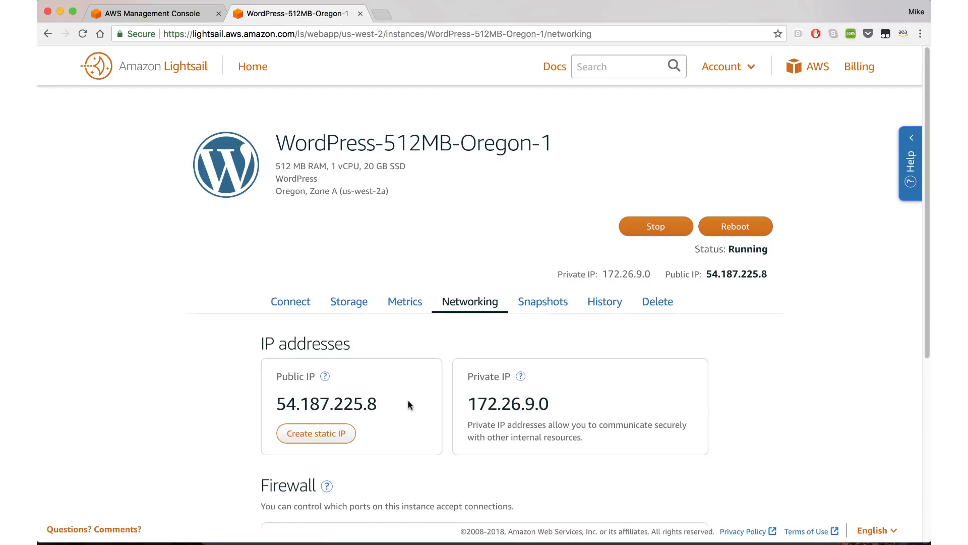
{"action": "scroll", "scroll_direction": "down", "scroll_amount": 3}
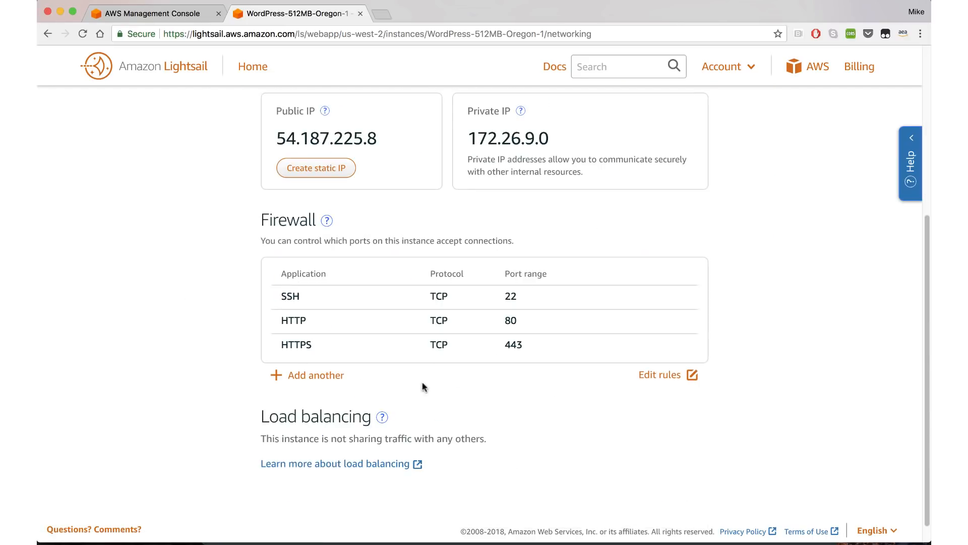
{"action": "mouse_move", "coordinate": [309, 381]}
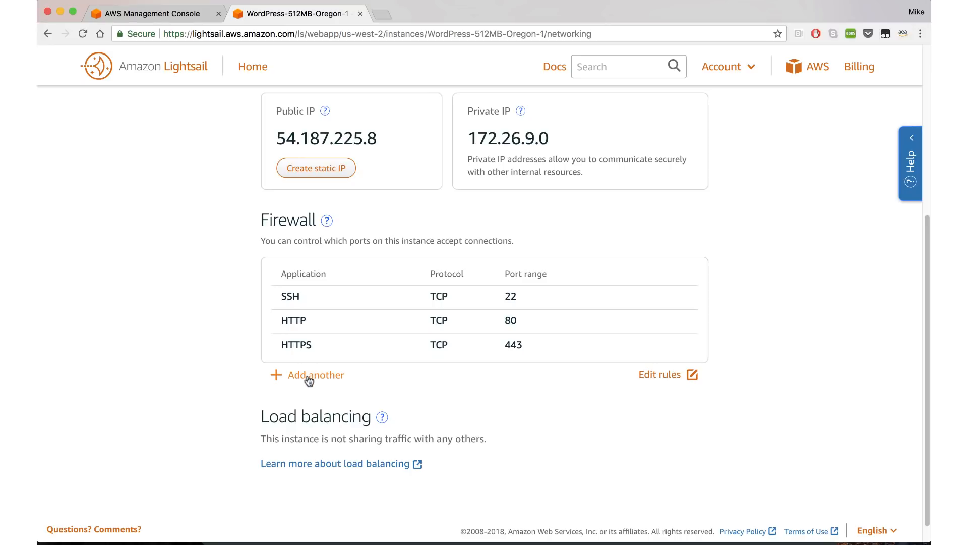
{"action": "mouse_move", "coordinate": [314, 380]}
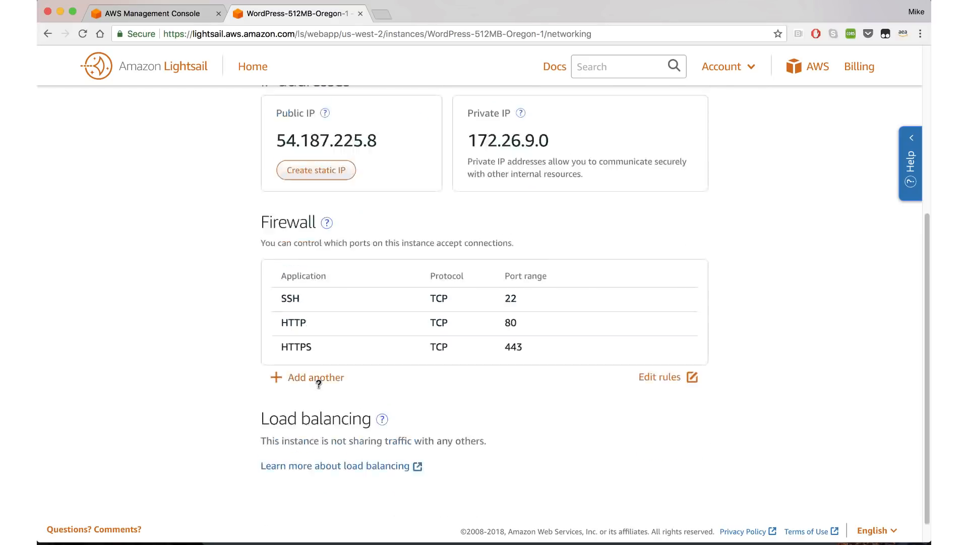
{"action": "scroll", "scroll_direction": "up", "scroll_amount": 3}
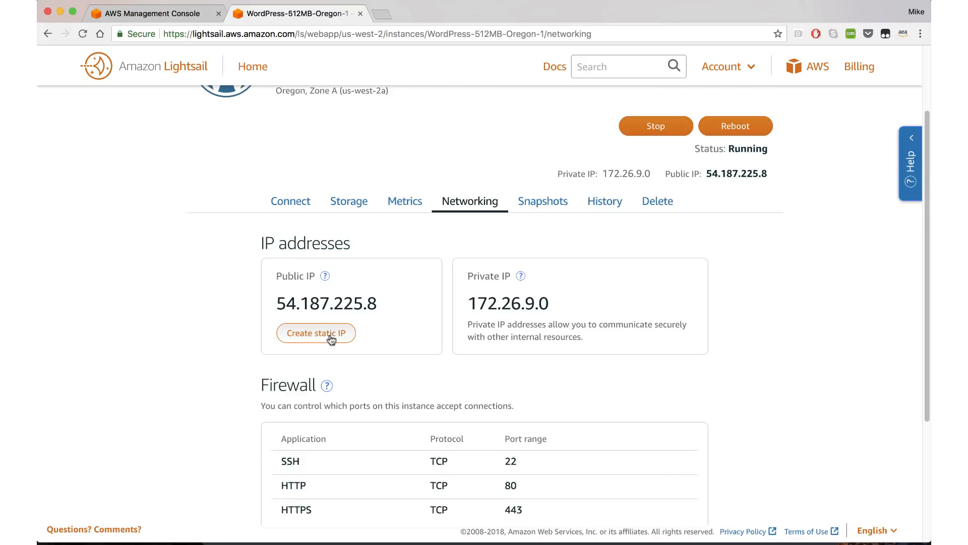
Create and attach static IP StaticIP-Oregon-2 (35.164.245.160), then select its address
{"action": "left_click", "coordinate": [315, 332]}
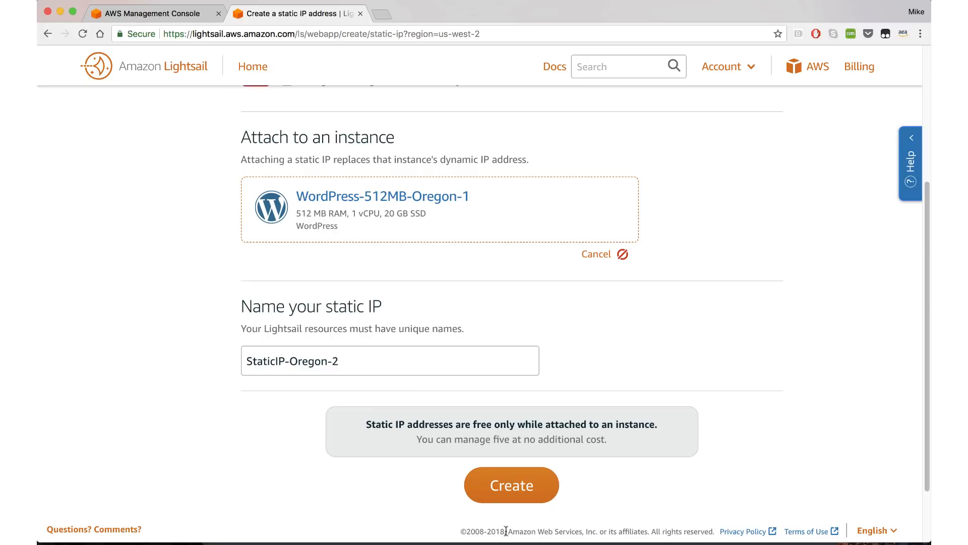
{"action": "left_click", "coordinate": [510, 485]}
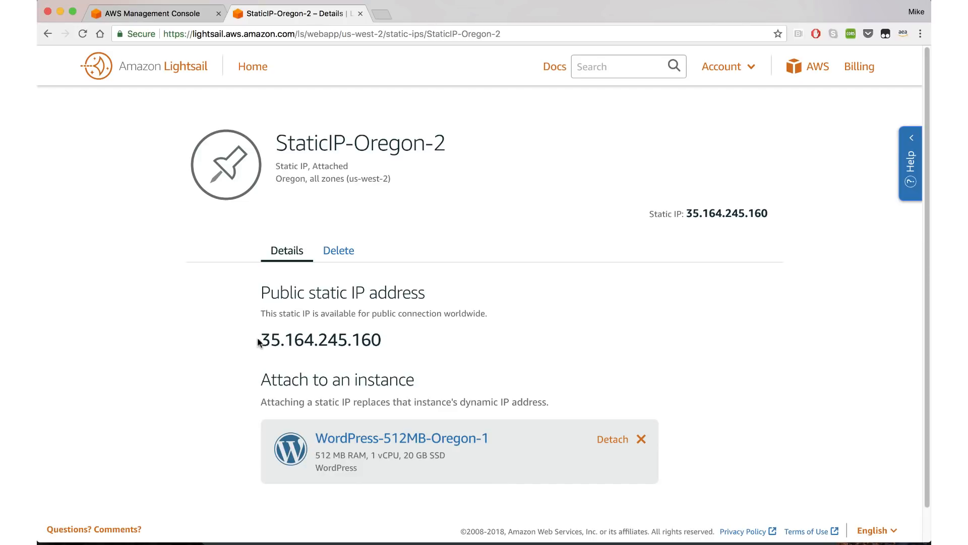
{"action": "double_click", "coordinate": [320, 340]}
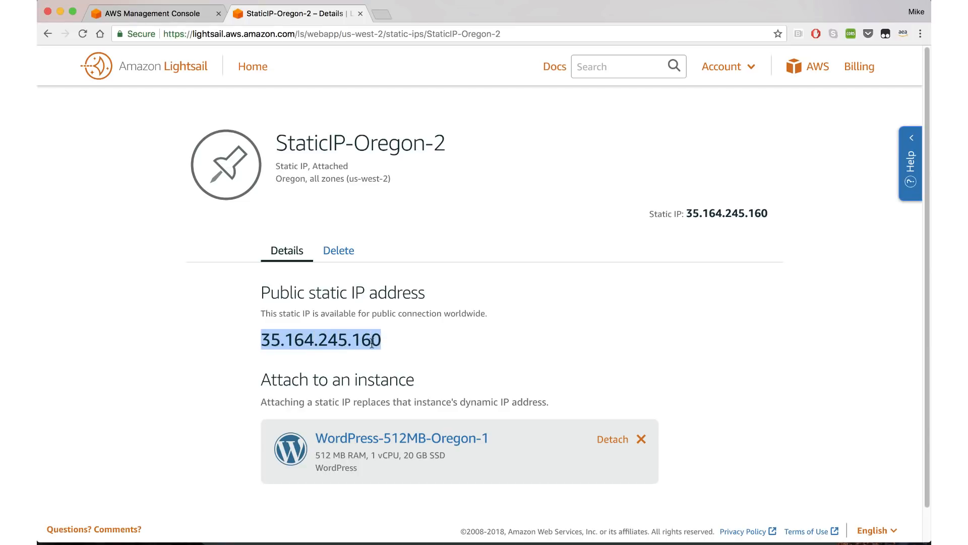
{"action": "mouse_move", "coordinate": [375, 11]}
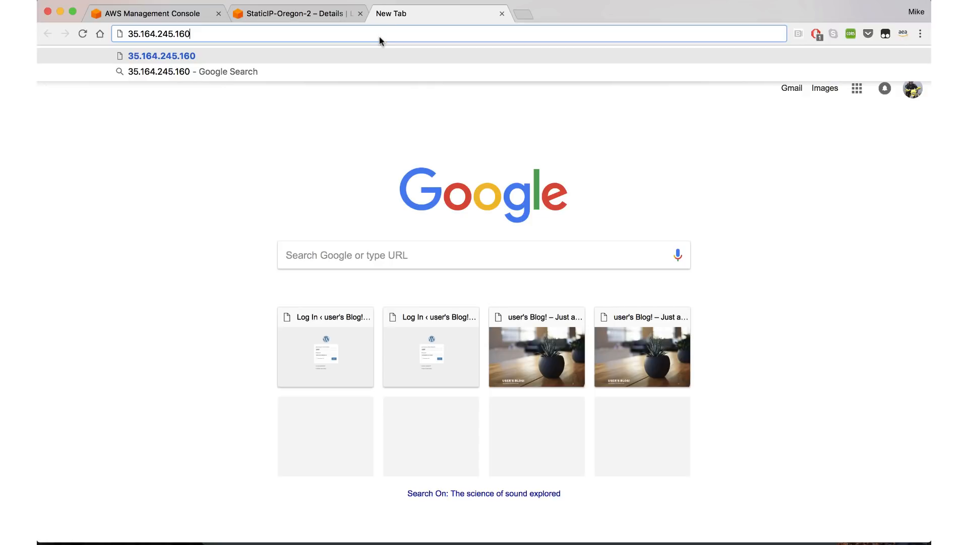
Load 35.164.245.160 in a new tab to show the User's Blog! WordPress site
{"action": "key", "text": "Return"}
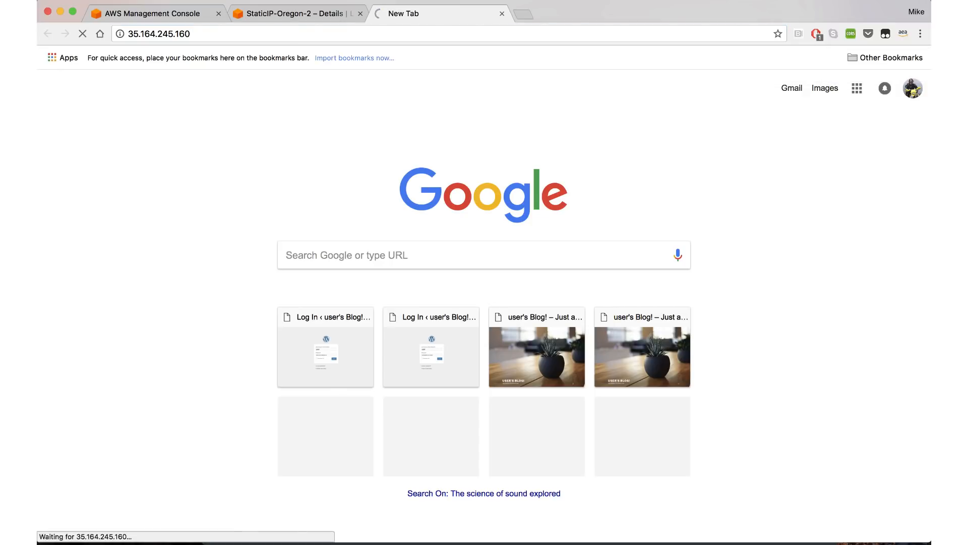
{"action": "left_click", "coordinate": [536, 355]}
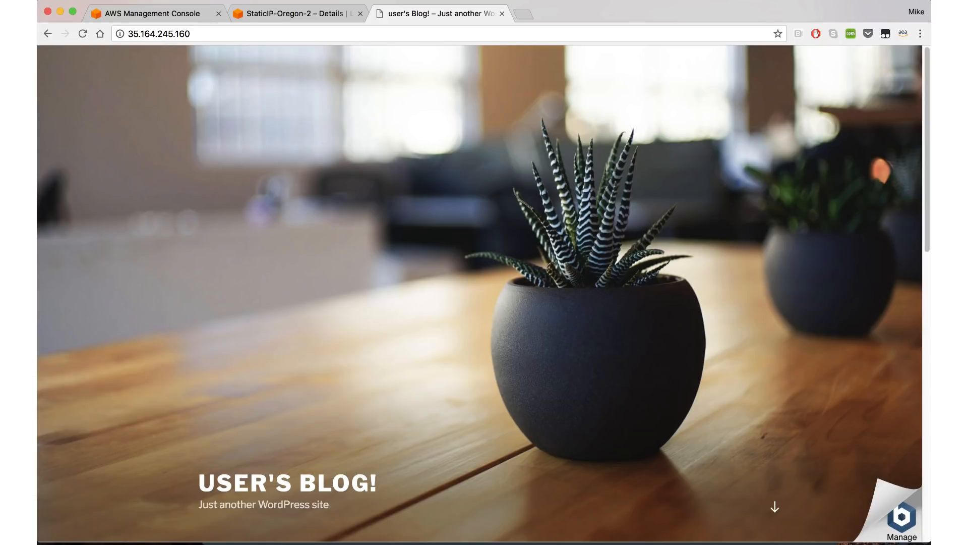
{"action": "mouse_move", "coordinate": [246, 439]}
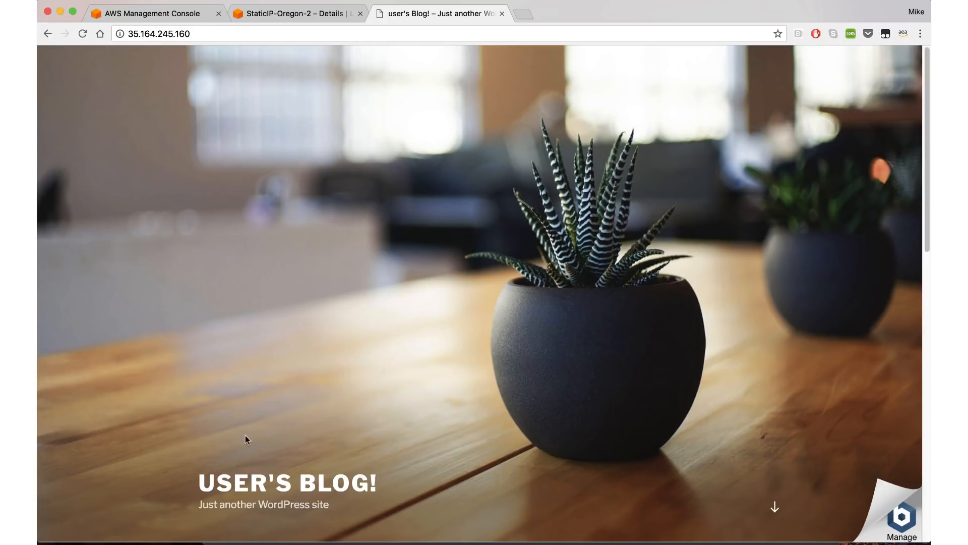
{"action": "mouse_move", "coordinate": [256, 377]}
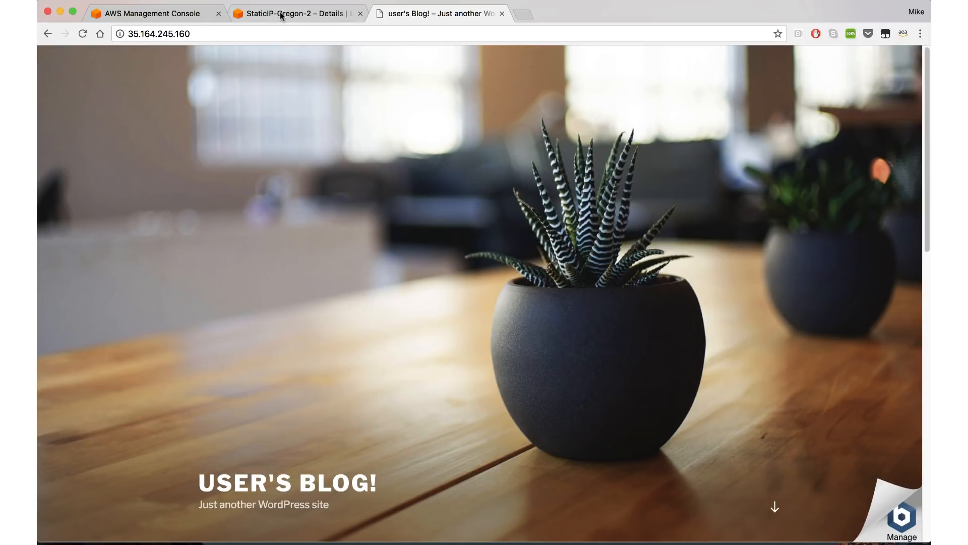
Return to the Lightsail instance list and open a browser SSH session on the WordPress instance
{"action": "left_click", "coordinate": [296, 13]}
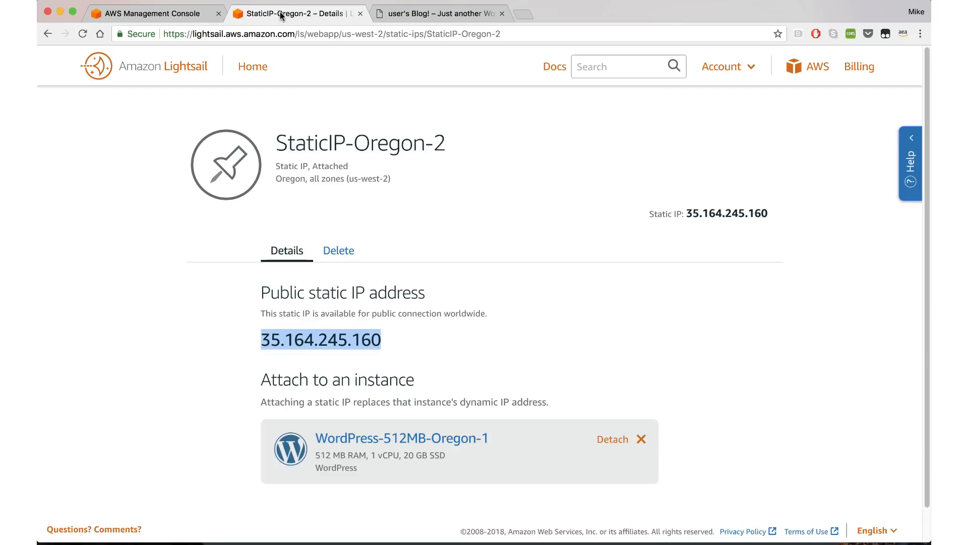
{"action": "left_click", "coordinate": [252, 66]}
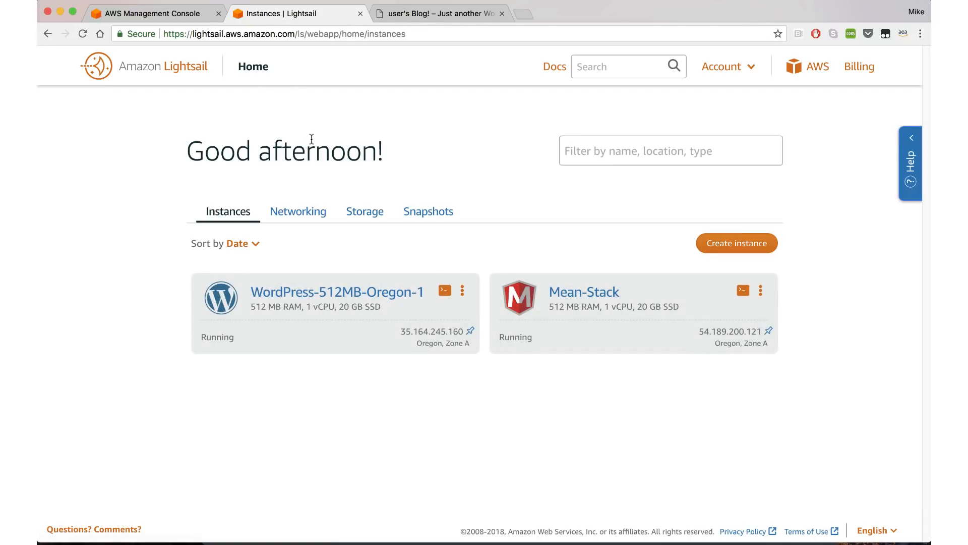
{"action": "left_click", "coordinate": [463, 291]}
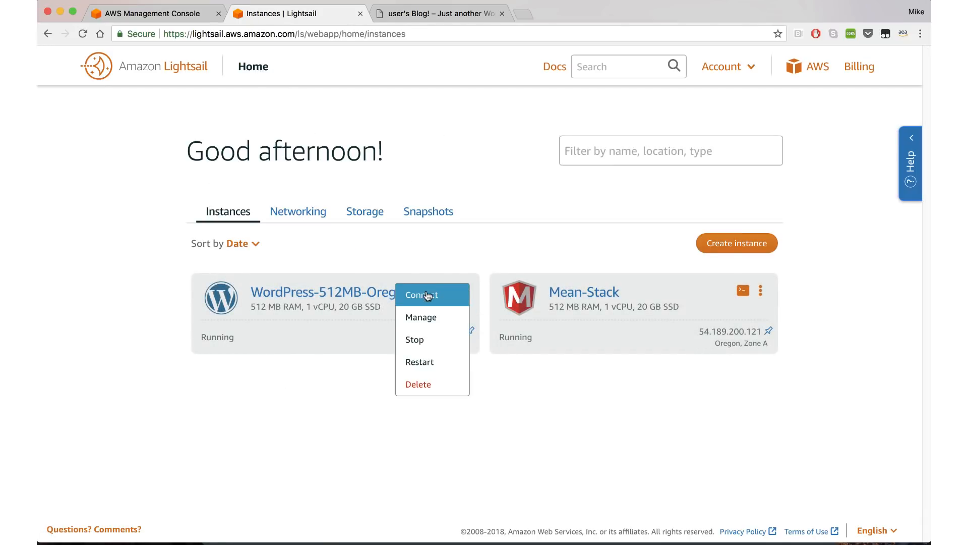
{"action": "left_click", "coordinate": [422, 294]}
{"action": "type", "text": "ls"}
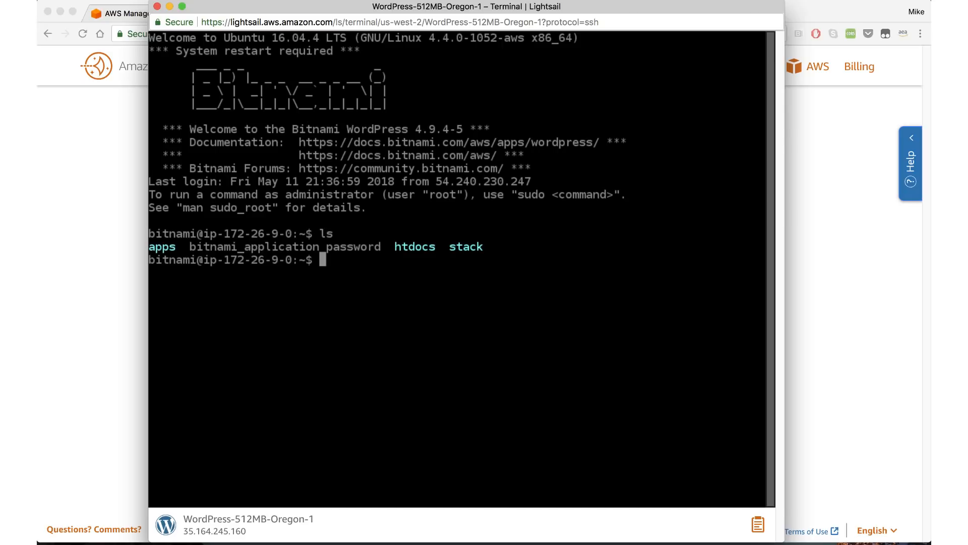
Run cat bitnami_application_password and copy the printed application password
{"action": "type", "text": "cat bitnami_application_password"}
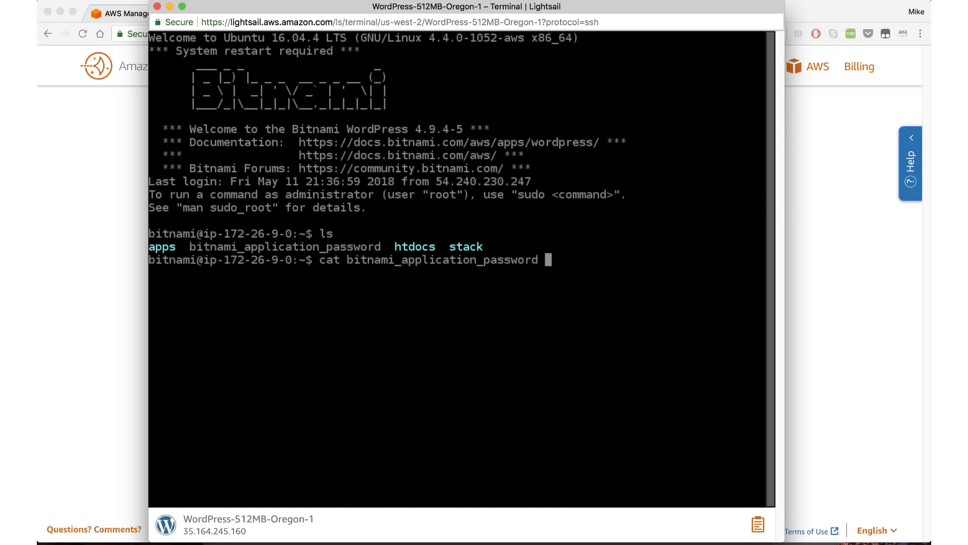
{"action": "key", "text": "Return"}
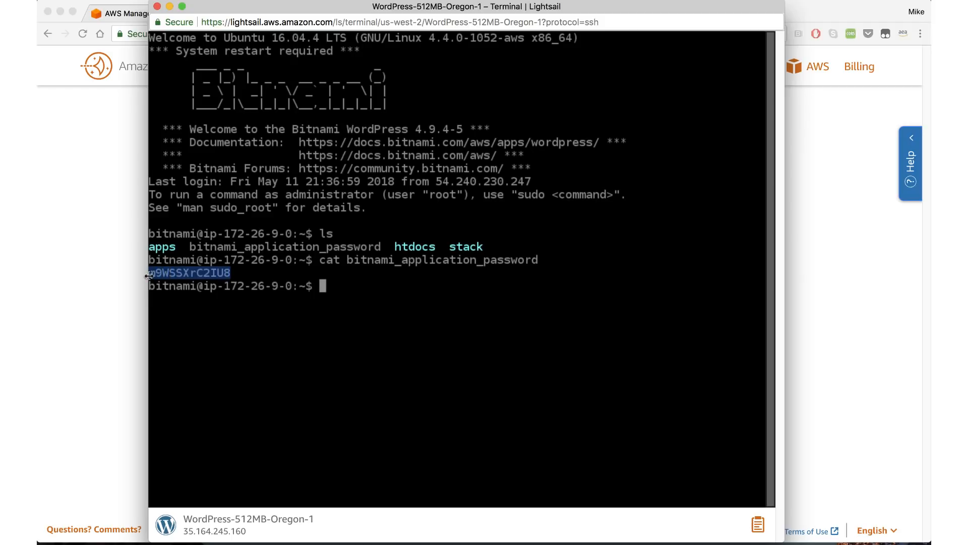
{"action": "type", "text": "c"}
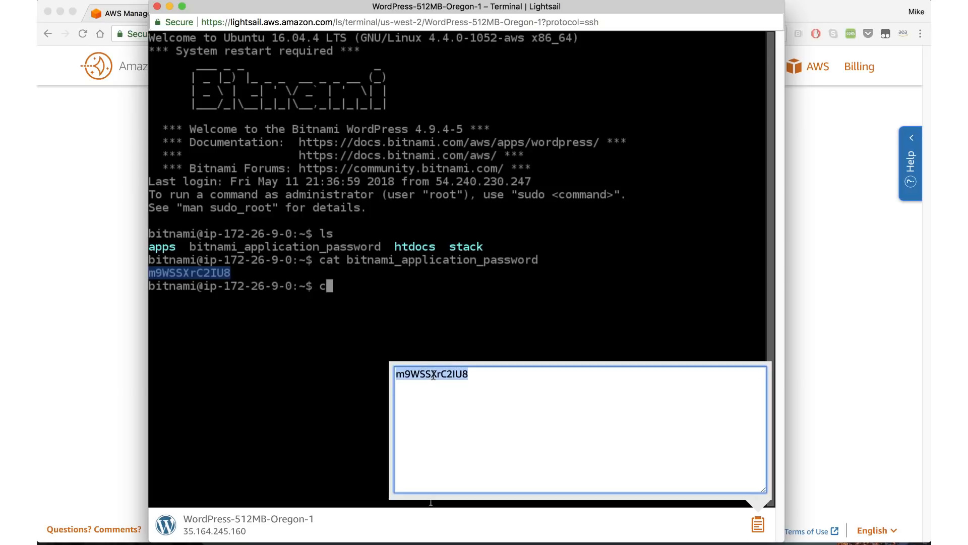
{"action": "mouse_move", "coordinate": [156, 352]}
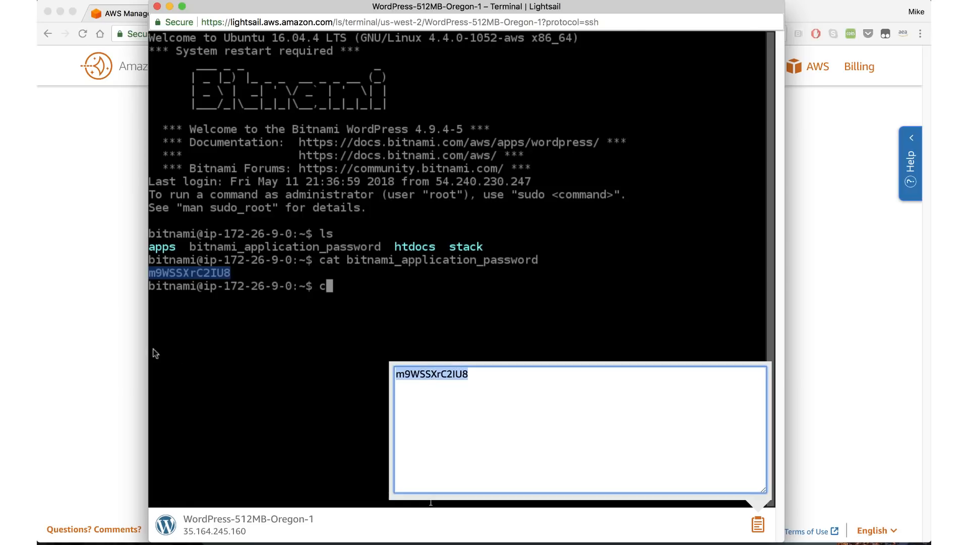
{"action": "left_click", "coordinate": [438, 13]}
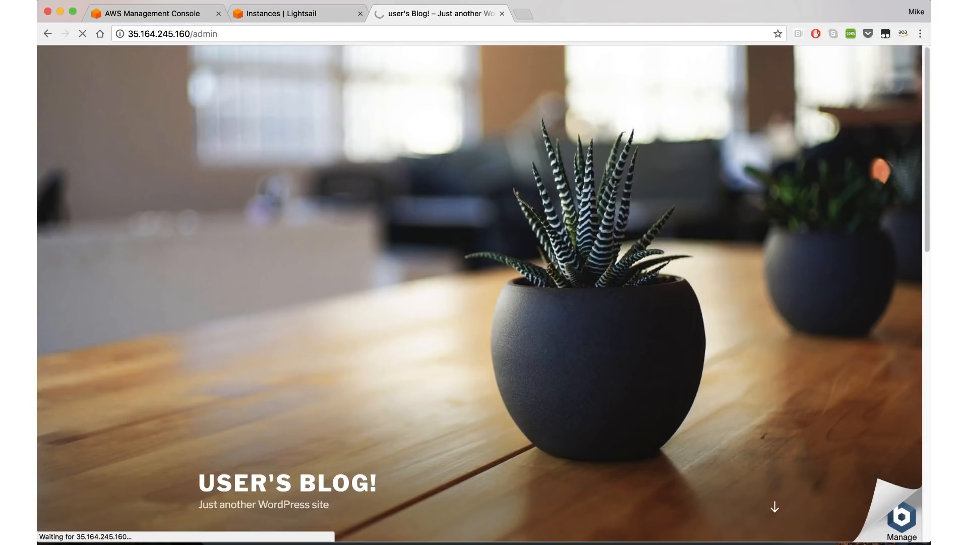
Log in to 35.164.245.160/admin as user with the copied Bitnami password
{"action": "type", "text": "user"}
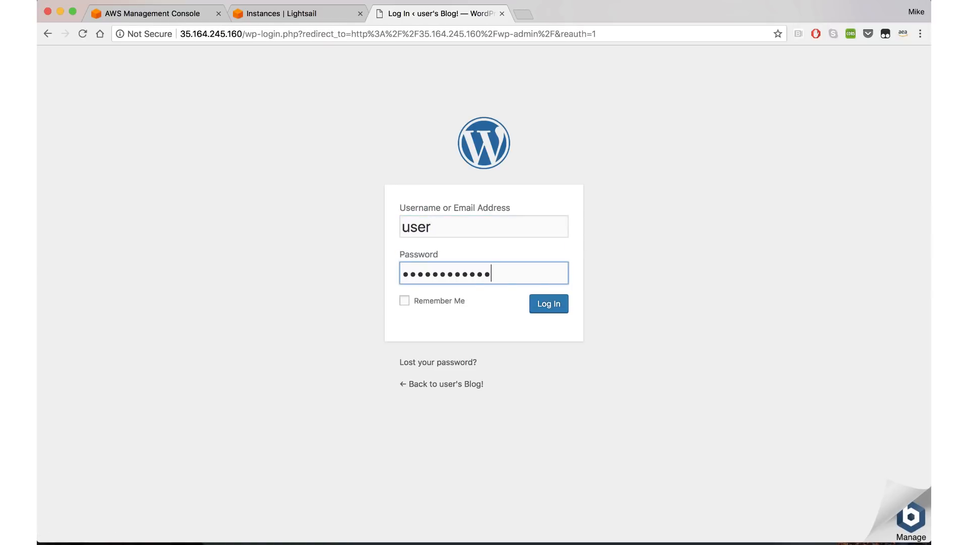
{"action": "left_click", "coordinate": [548, 303]}
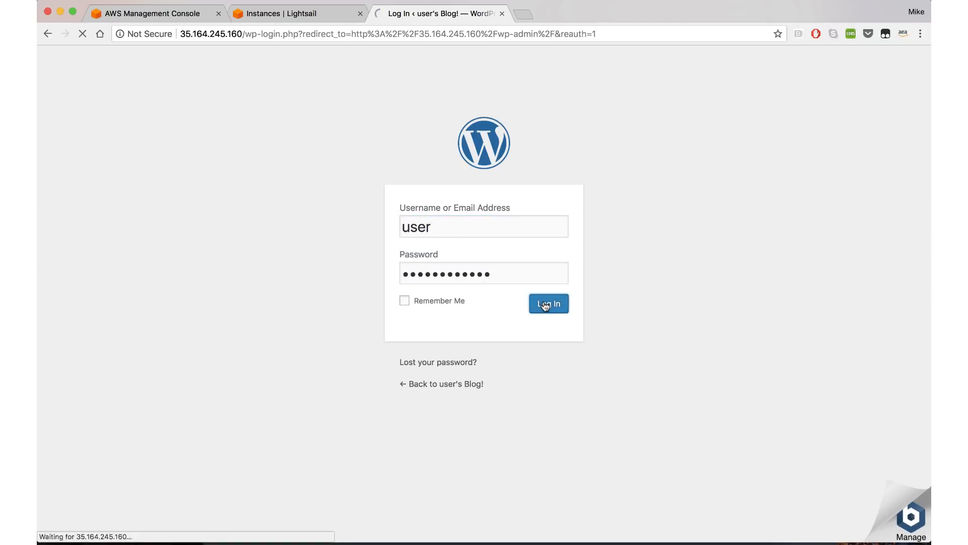
{"action": "left_click", "coordinate": [547, 303]}
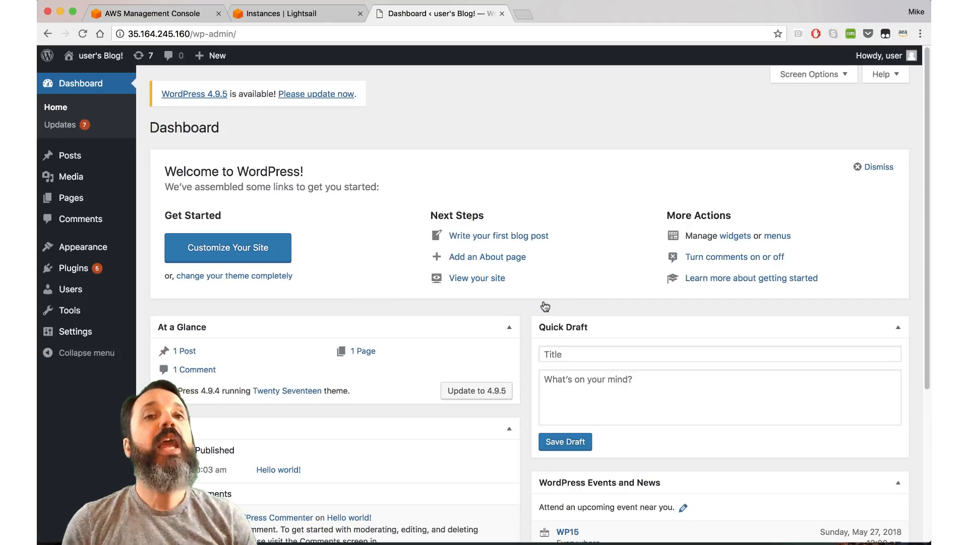